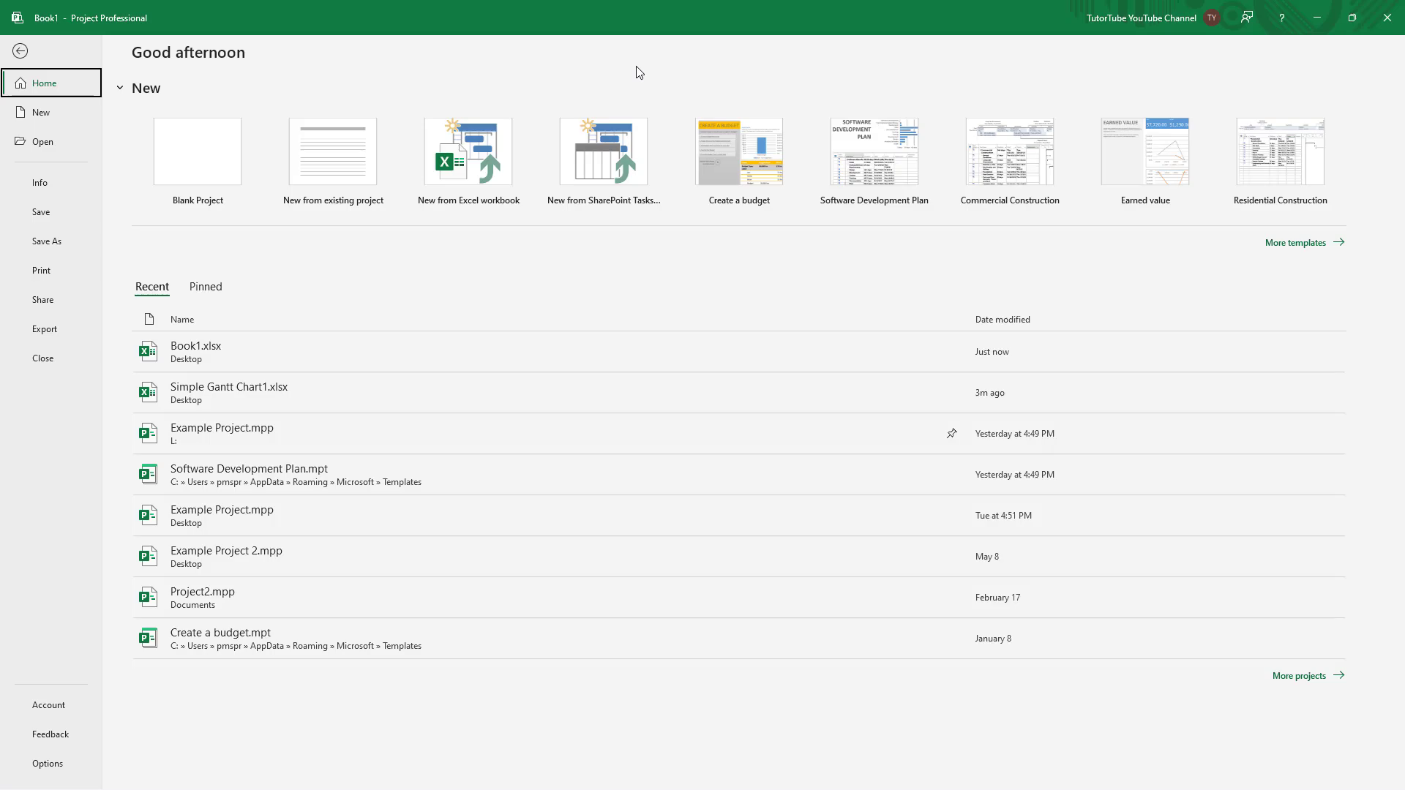
pyautogui.moveTo(464, 234)
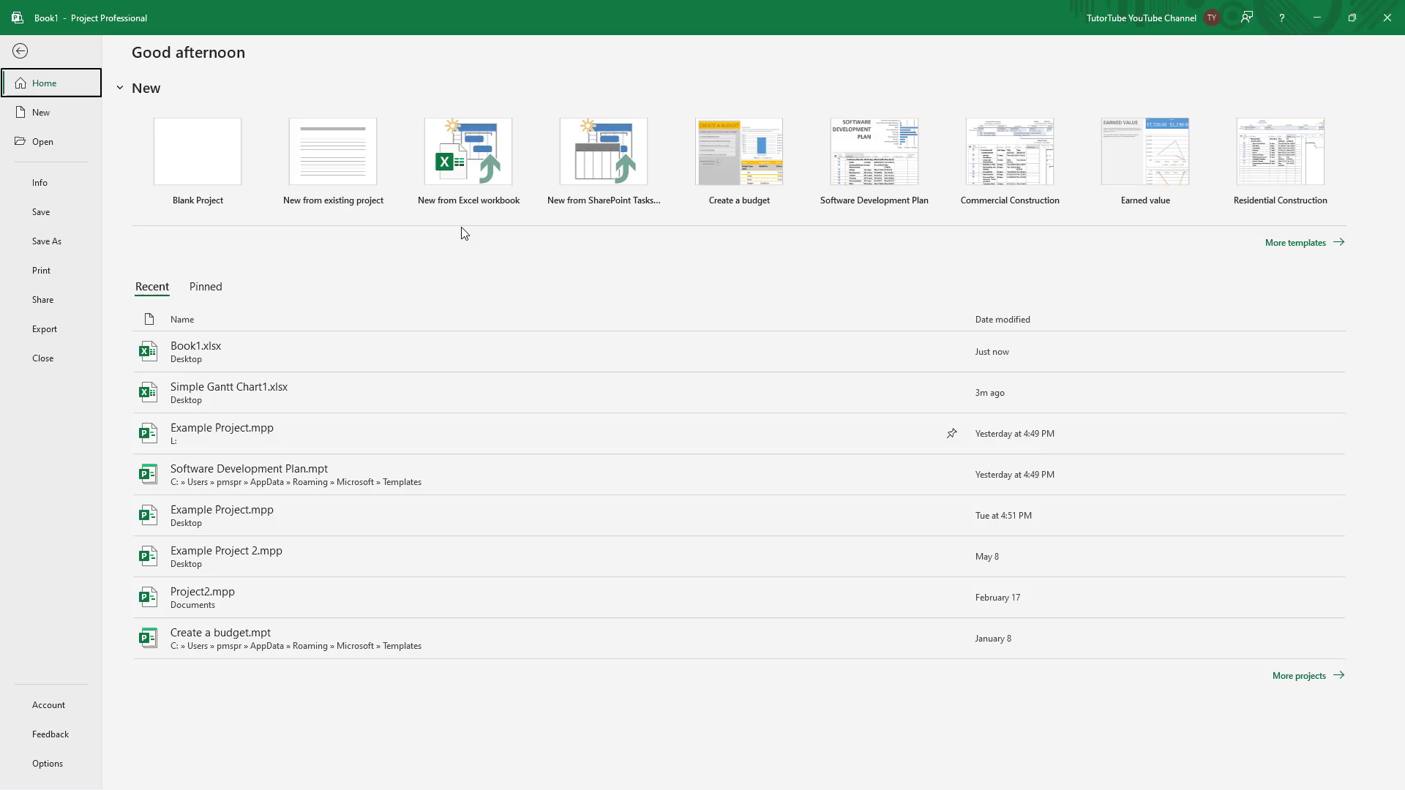
pyautogui.moveTo(96, 130)
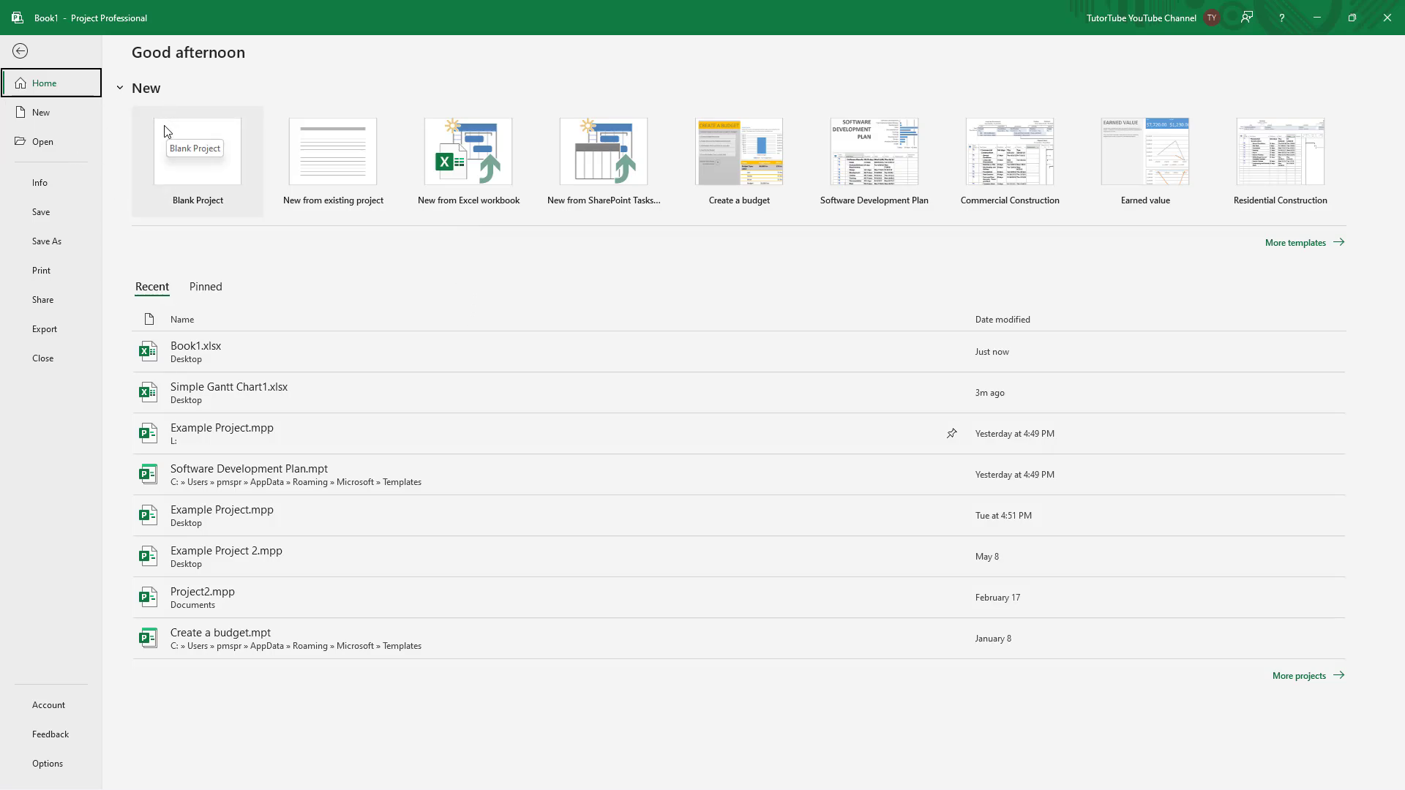
pyautogui.moveTo(35, 170)
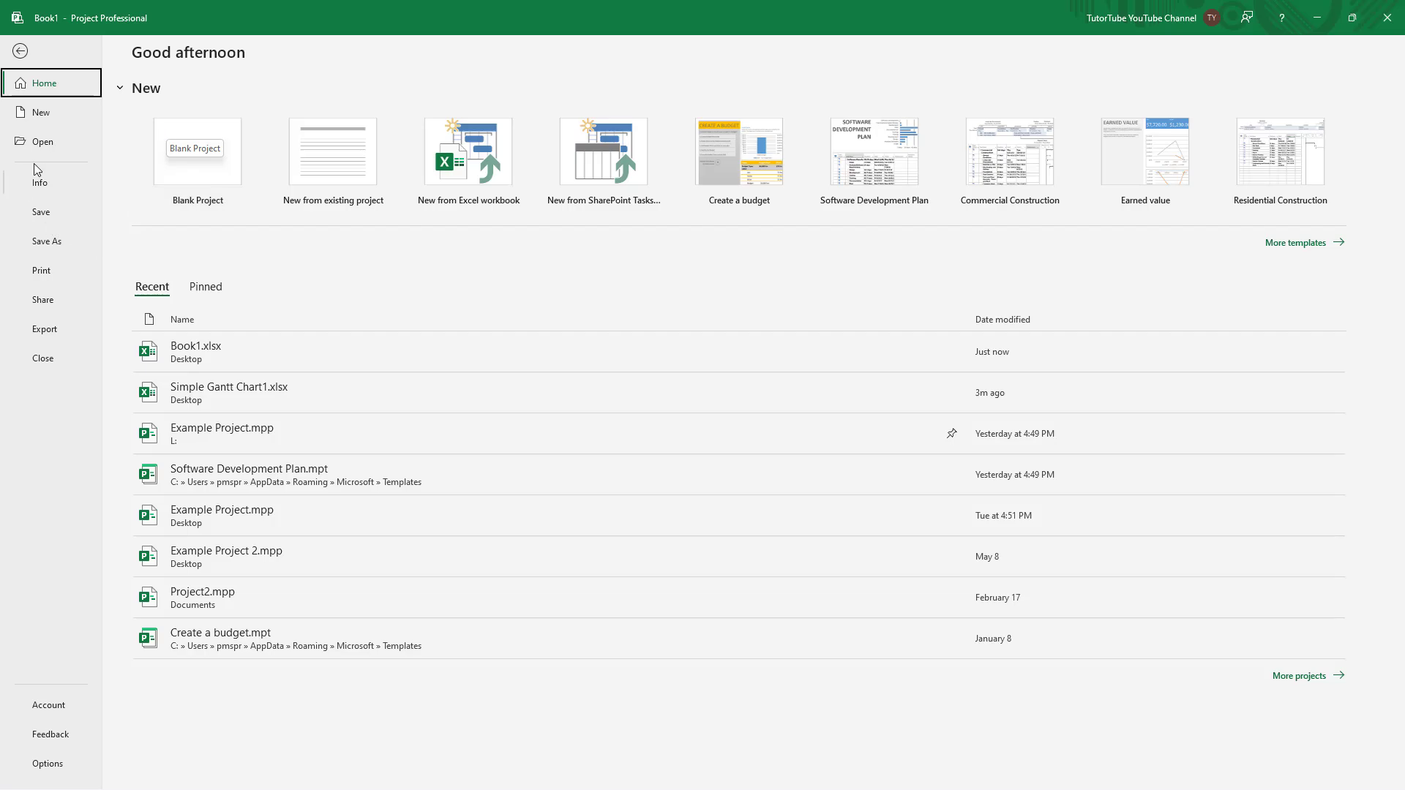
# Browse for a file to open, looking in the Desktop folder.
pyautogui.click(42, 141)
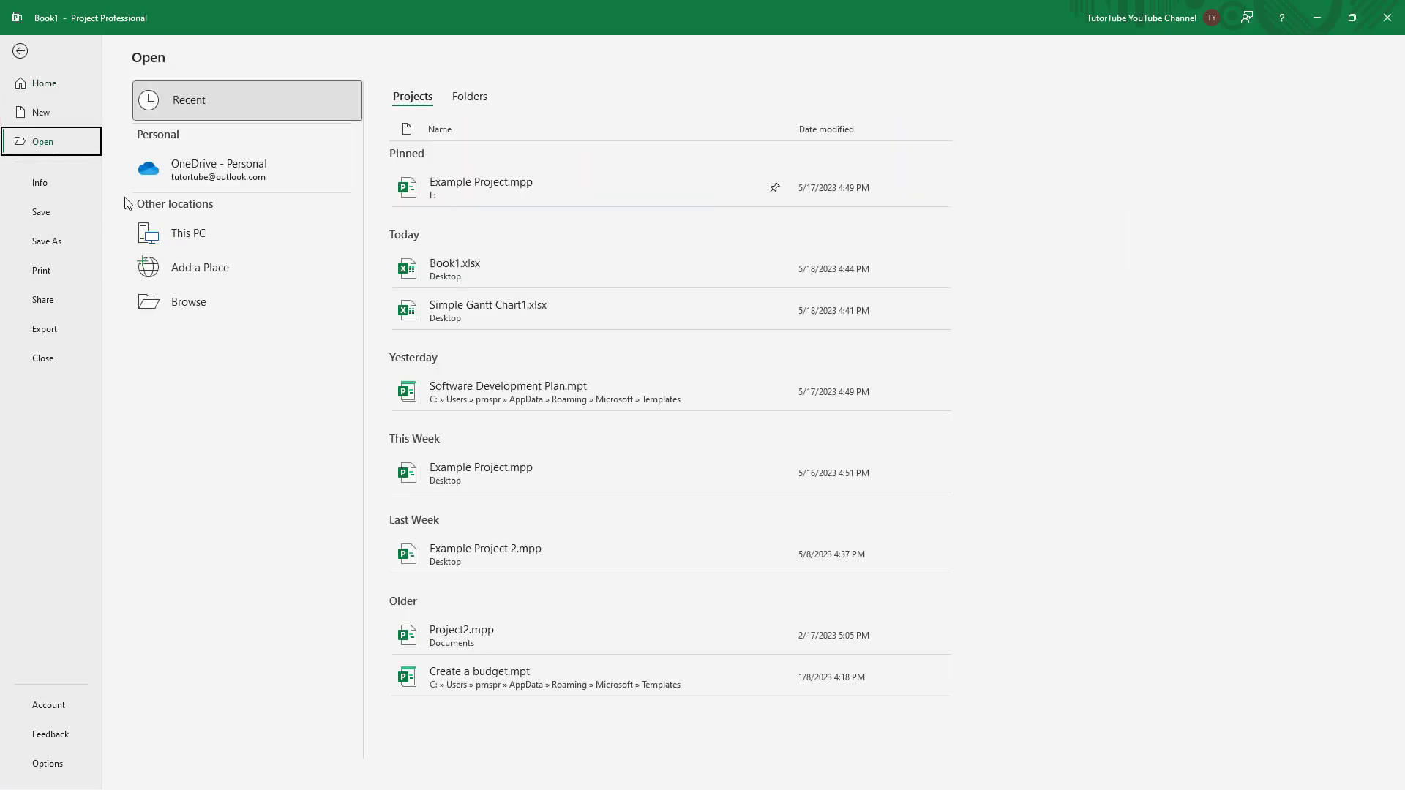
pyautogui.click(189, 301)
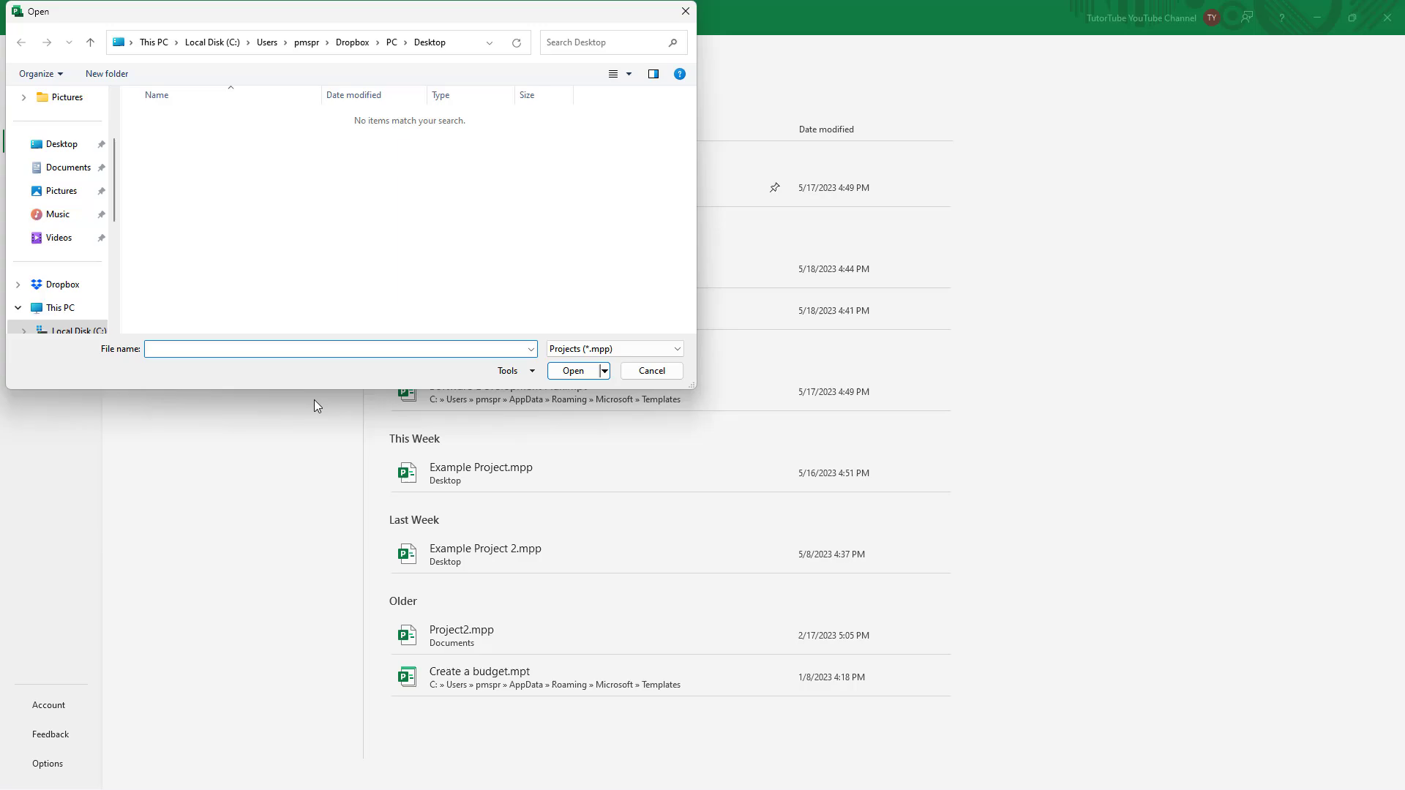
pyautogui.click(59, 145)
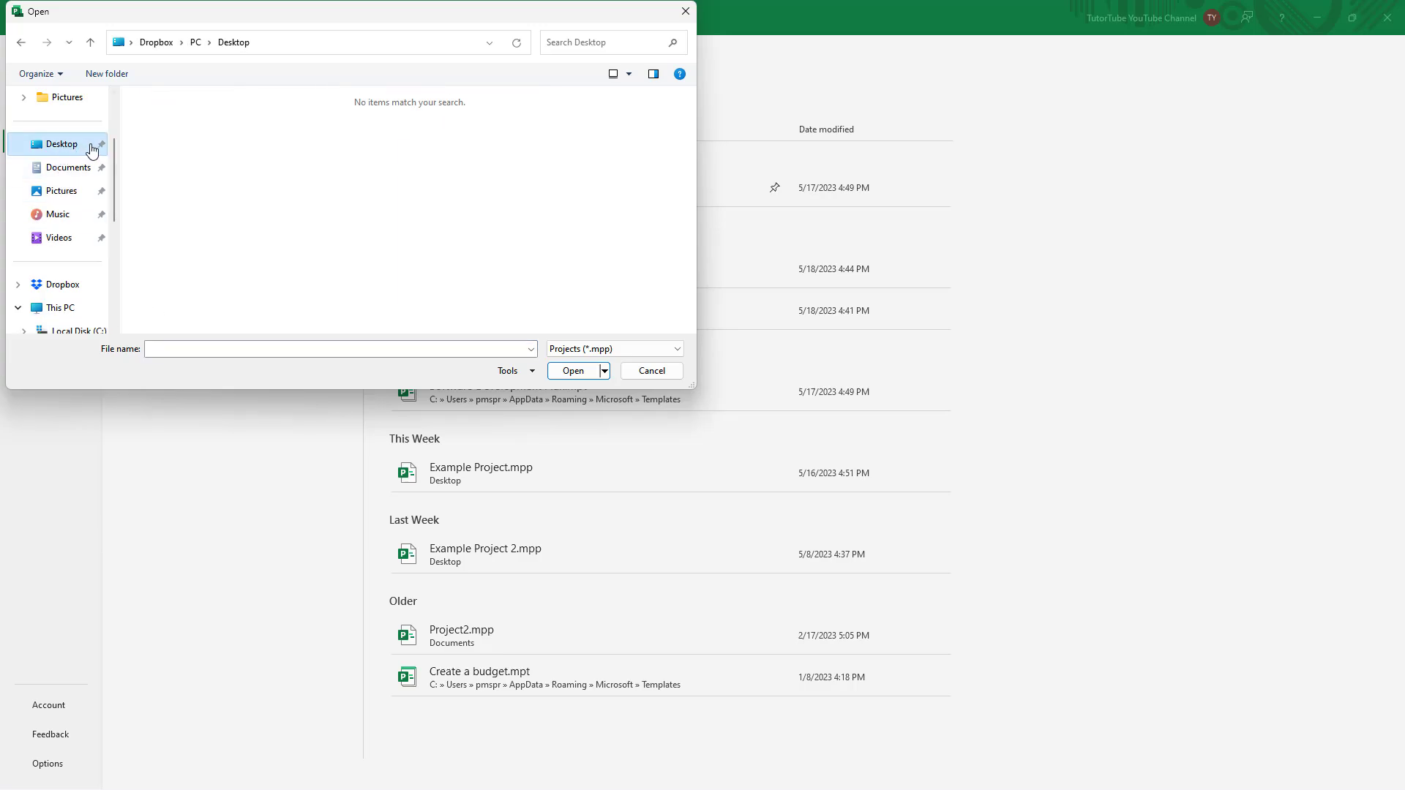
pyautogui.moveTo(348, 202)
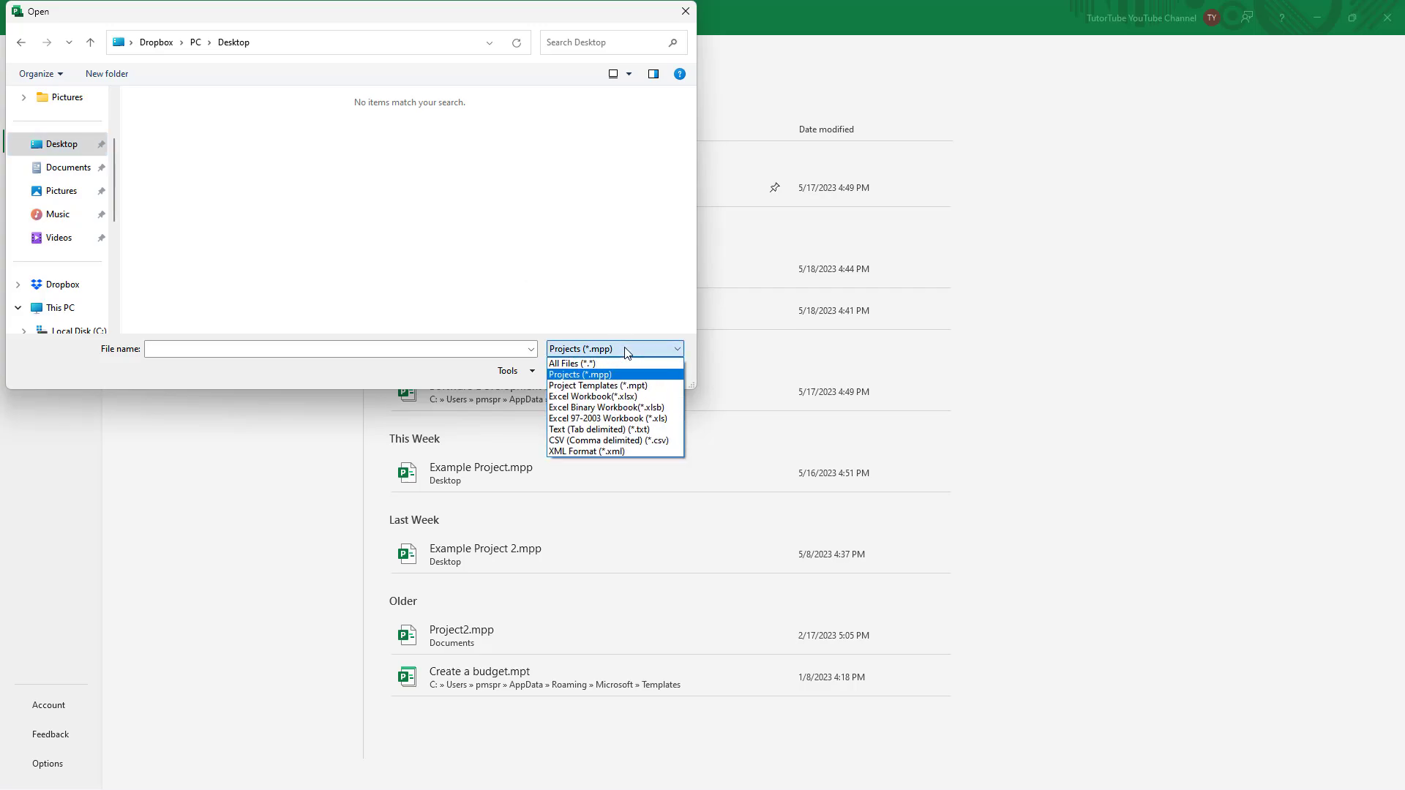
pyautogui.moveTo(592, 396)
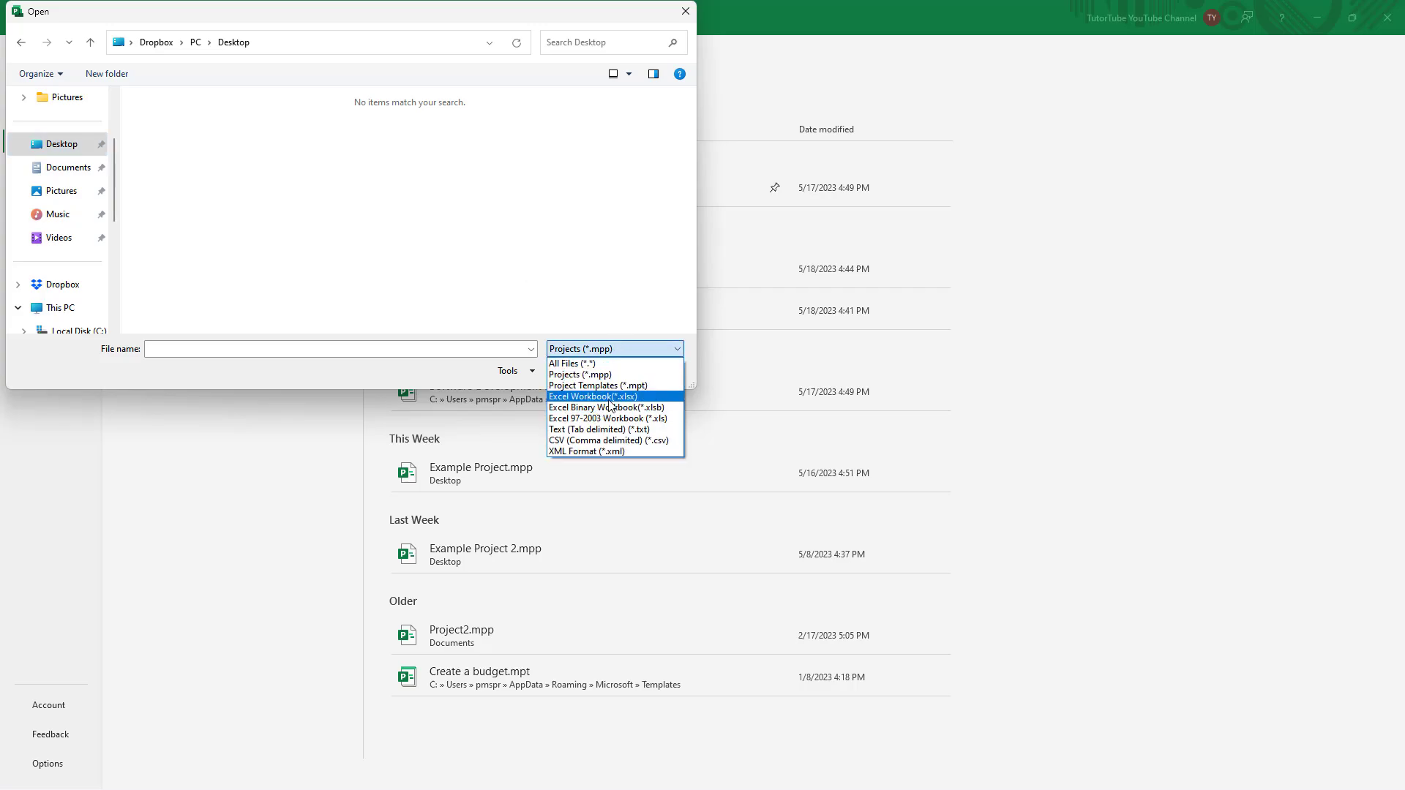
# Filter to Excel Workbook (*.xlsx) files and open Book1.xlsx for import.
pyautogui.click(593, 397)
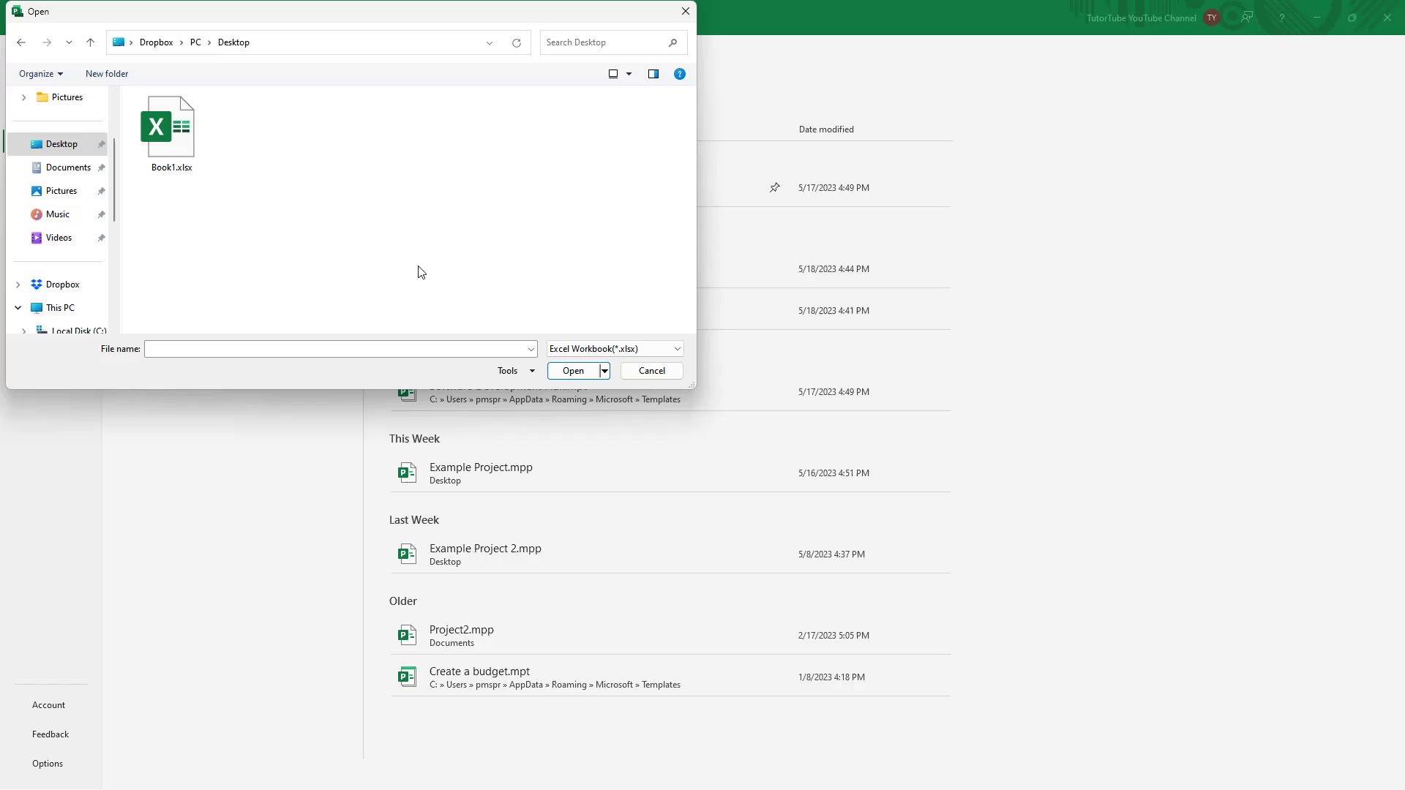
pyautogui.click(170, 126)
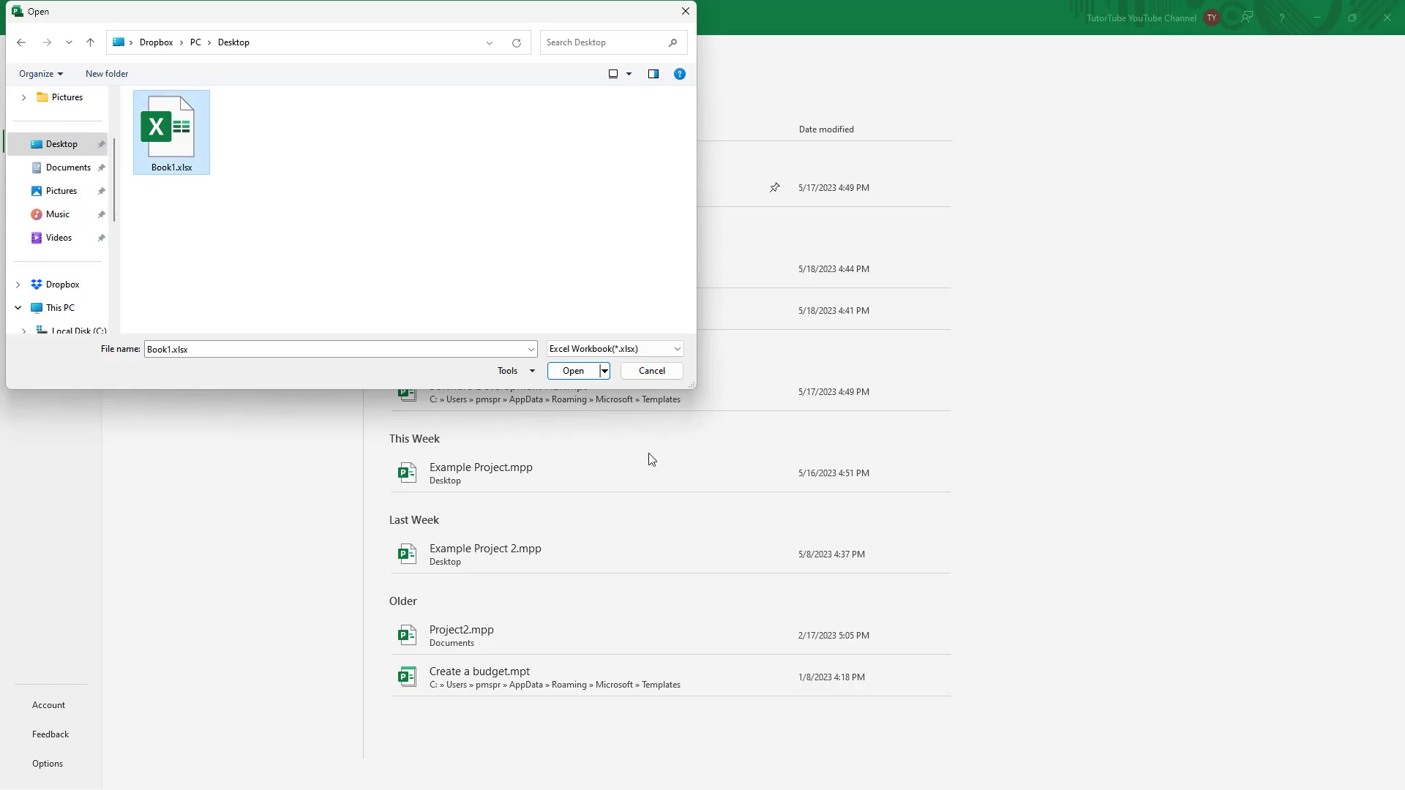
pyautogui.click(572, 371)
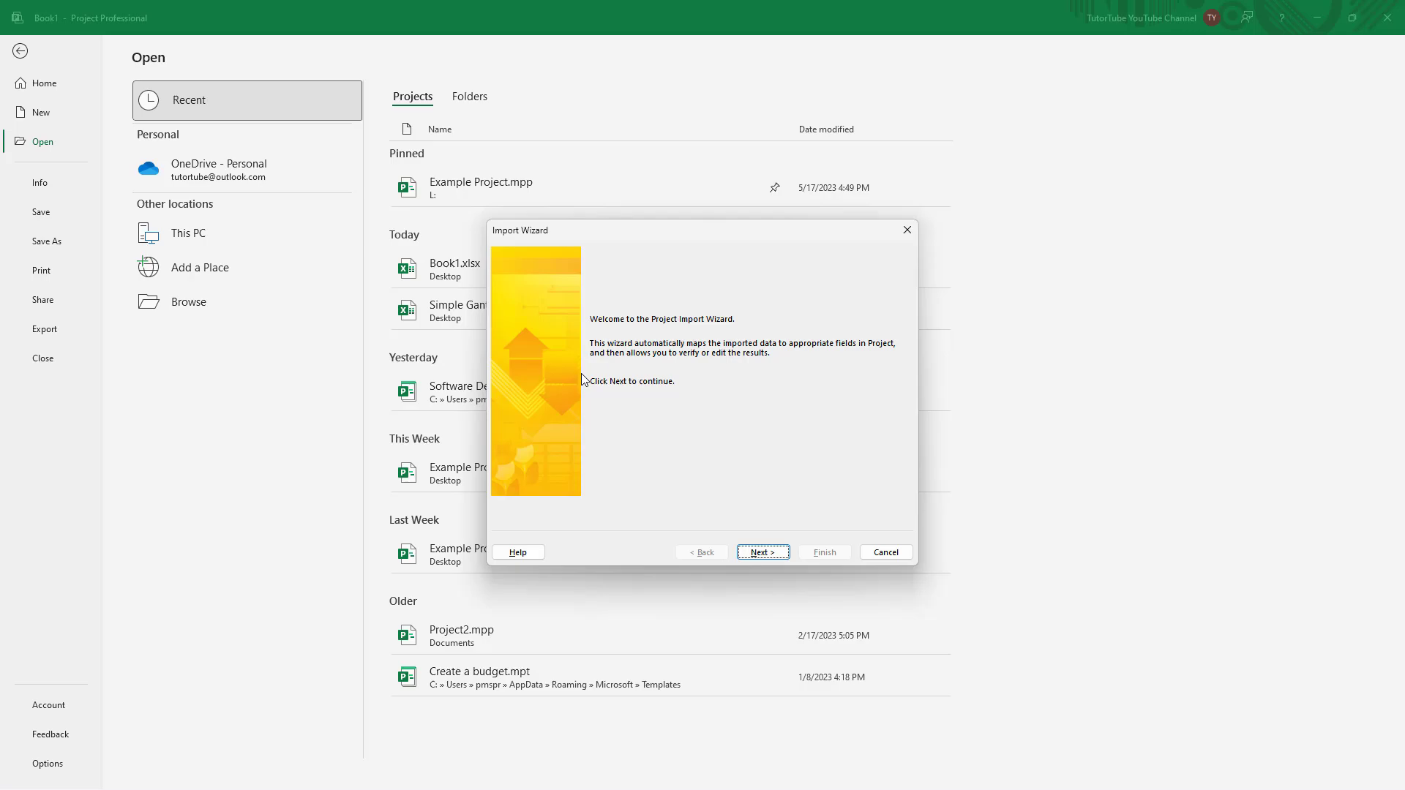
pyautogui.moveTo(570, 342)
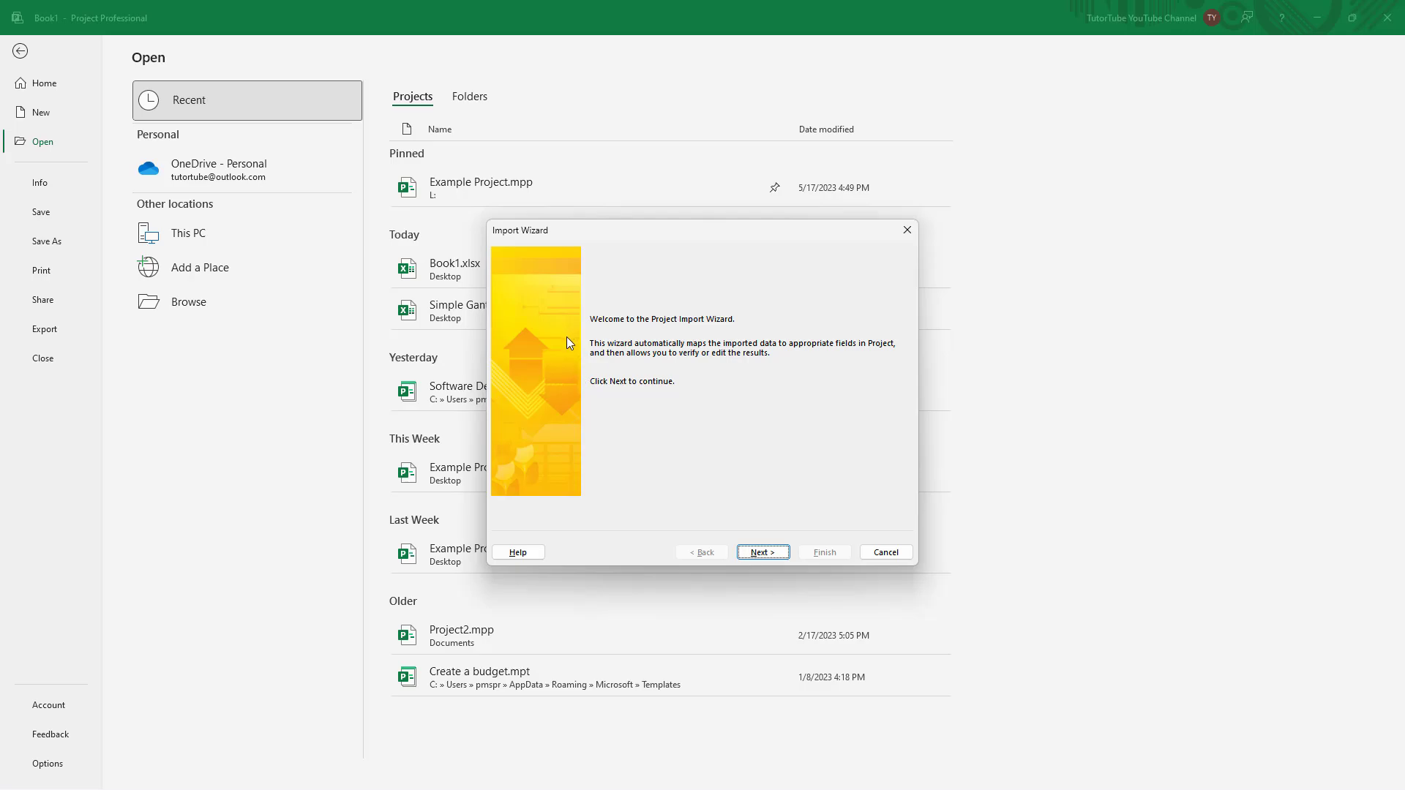
pyautogui.moveTo(592, 349)
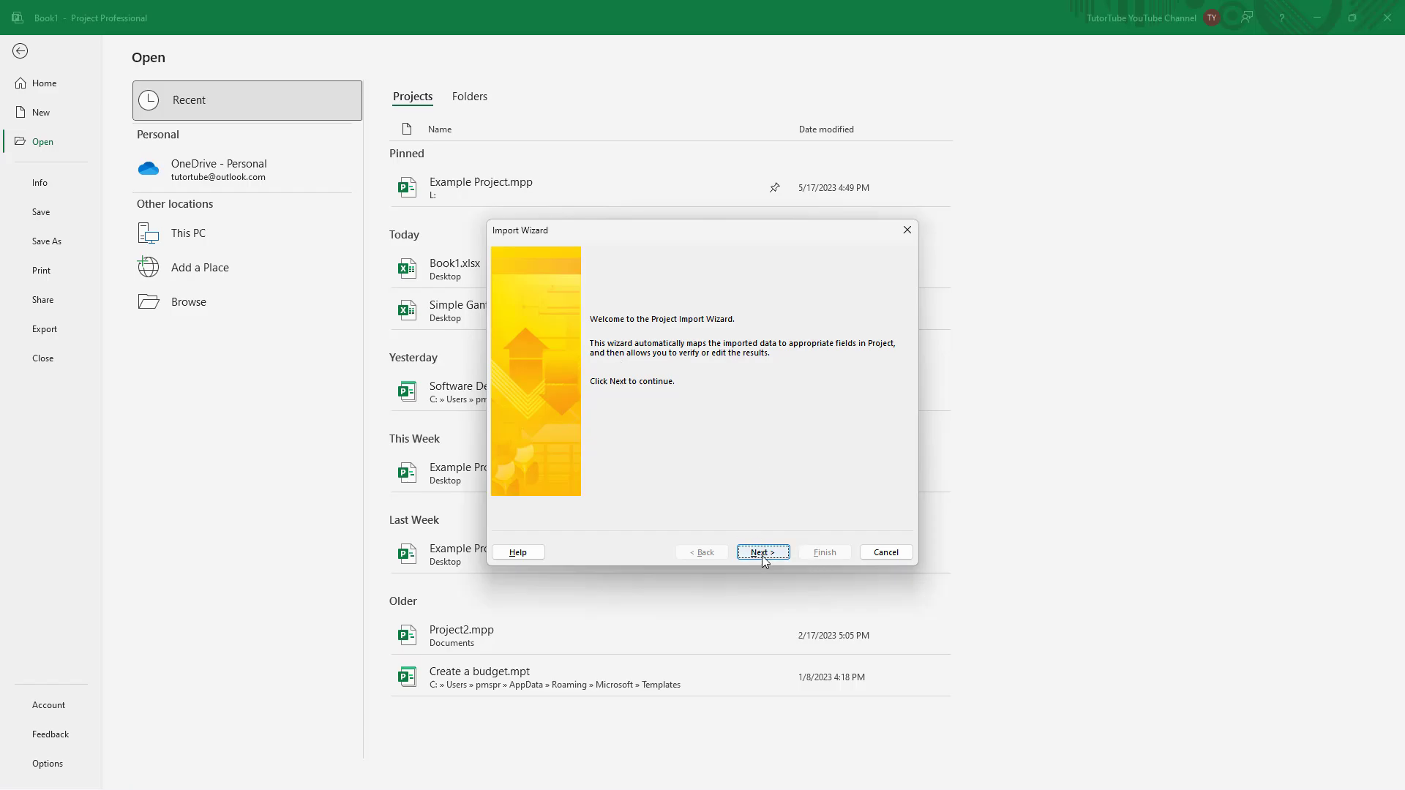
# Advance the Import Wizard with New map, As a new project, and Tasks data included.
pyautogui.click(761, 551)
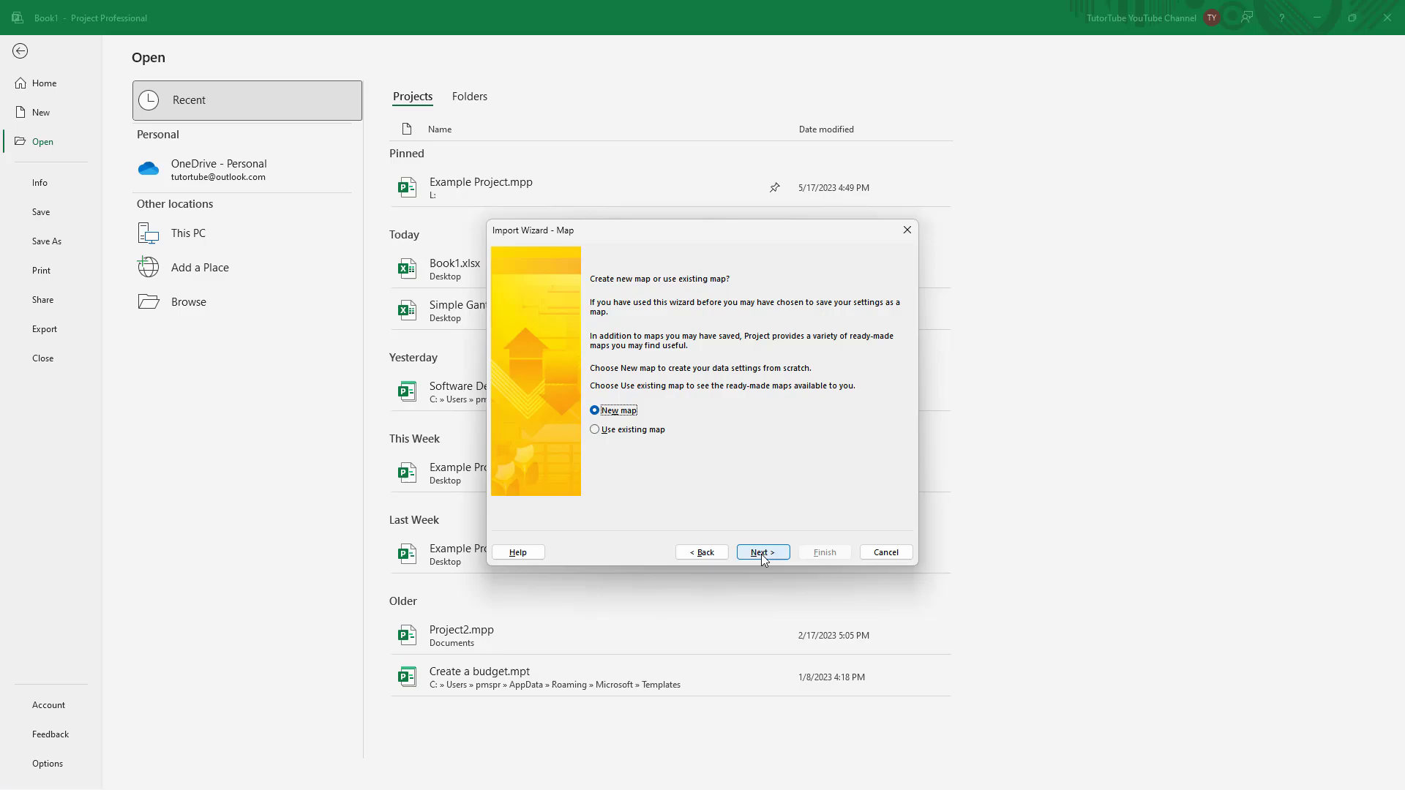
pyautogui.click(761, 552)
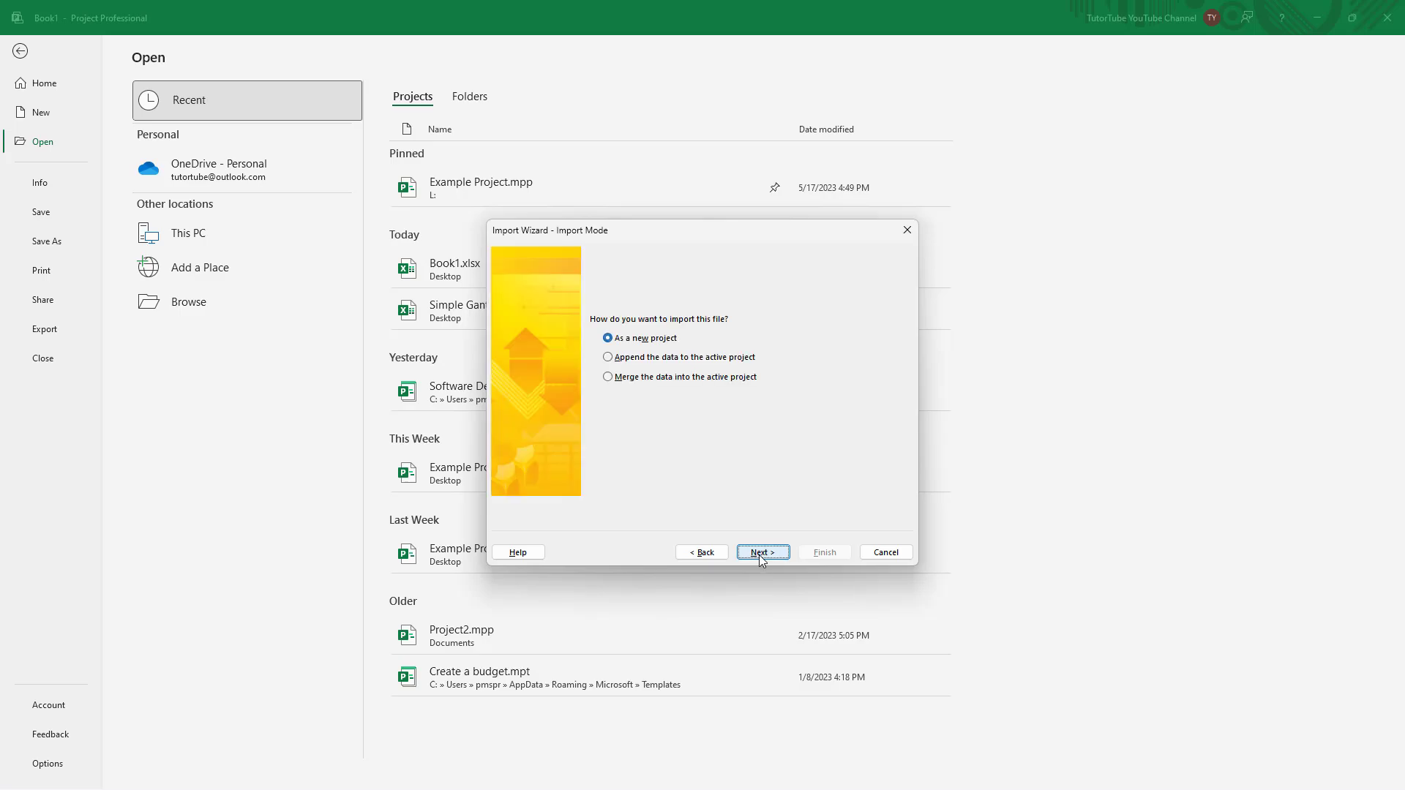
pyautogui.moveTo(667, 325)
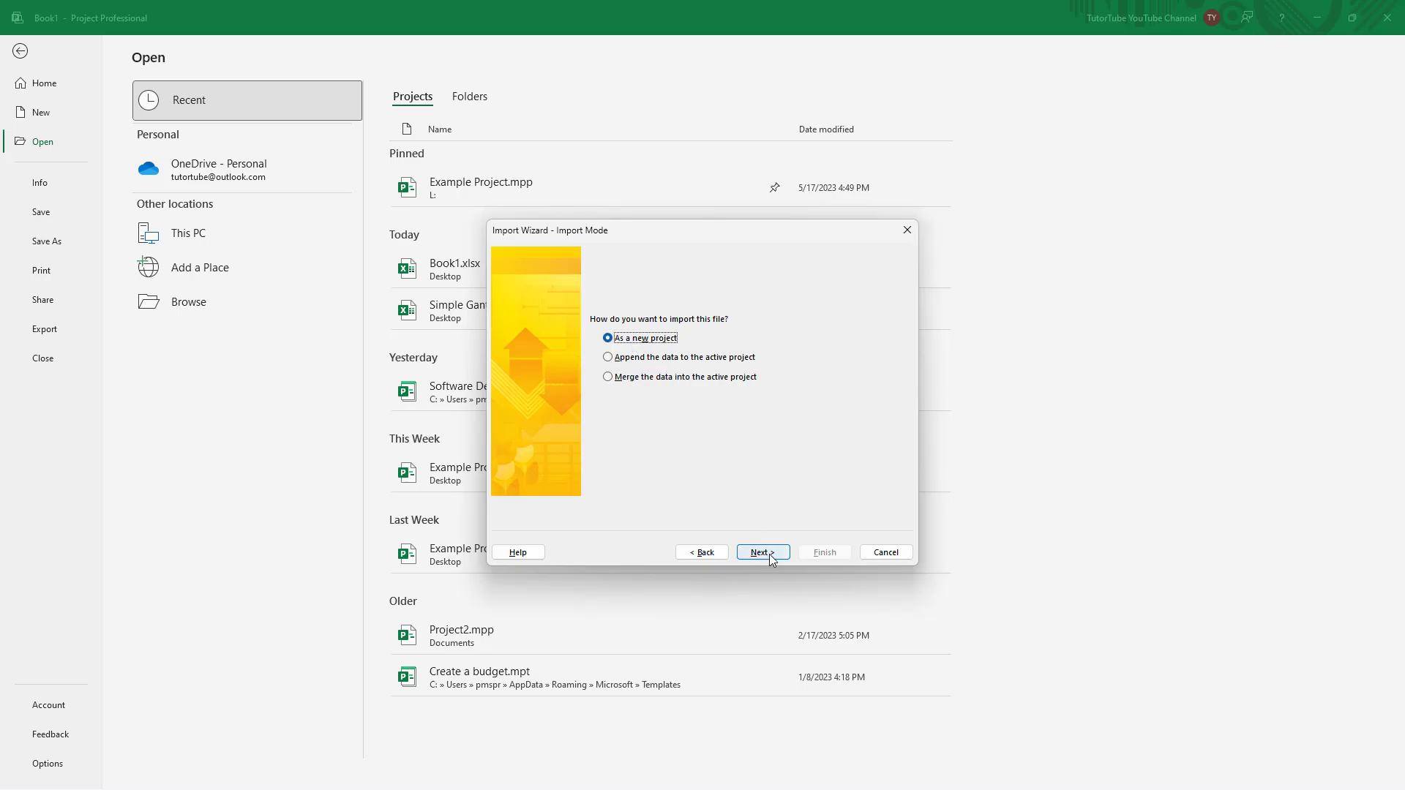
pyautogui.click(763, 552)
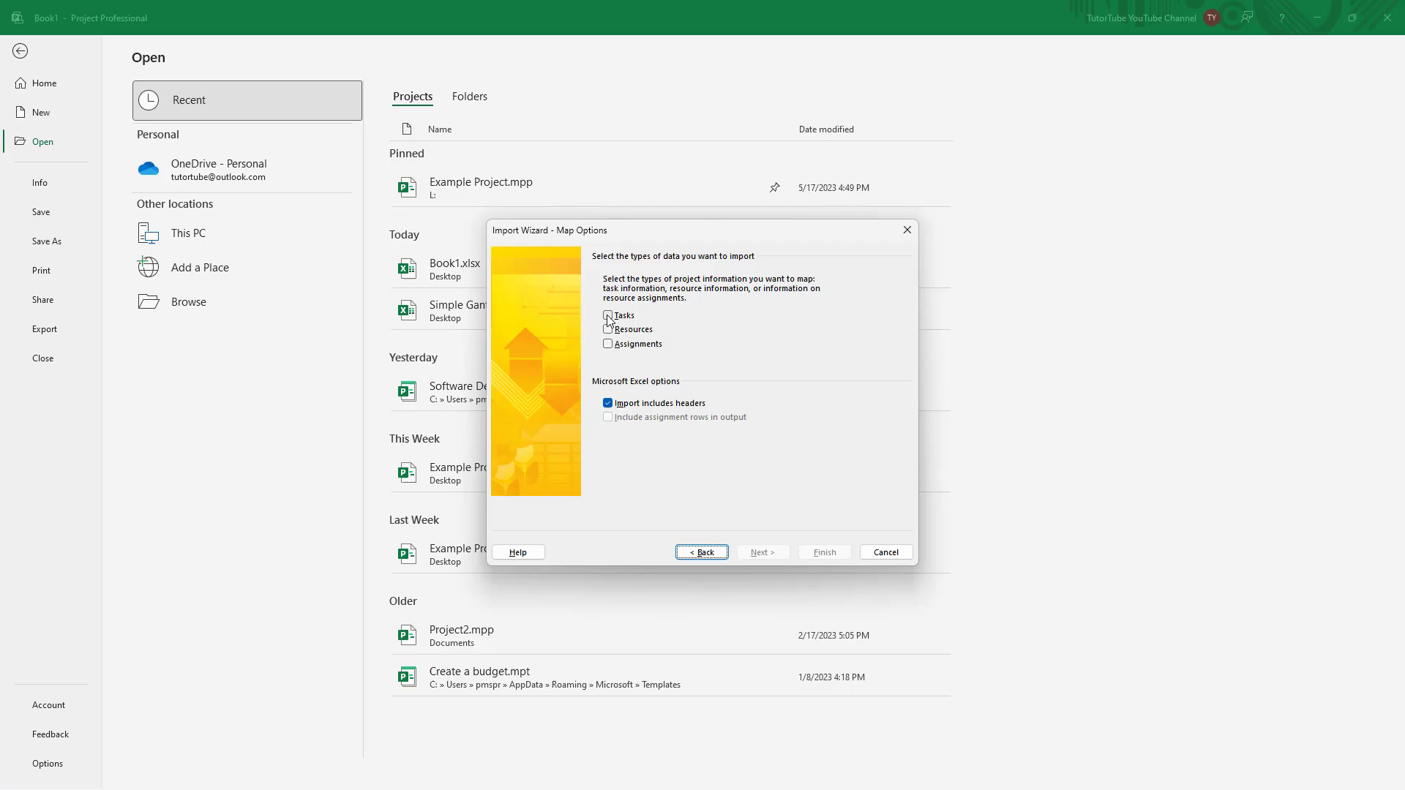
pyautogui.click(607, 316)
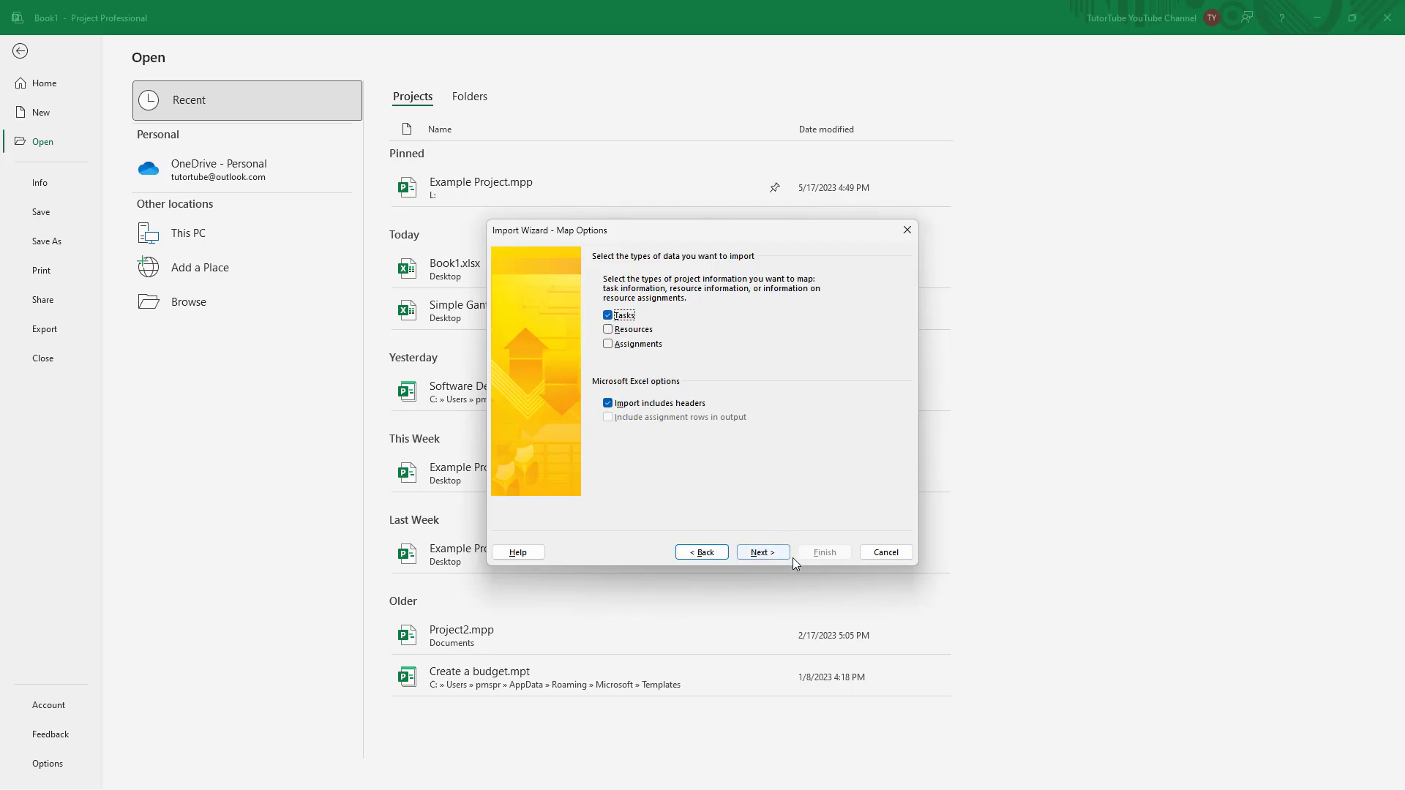
pyautogui.click(760, 552)
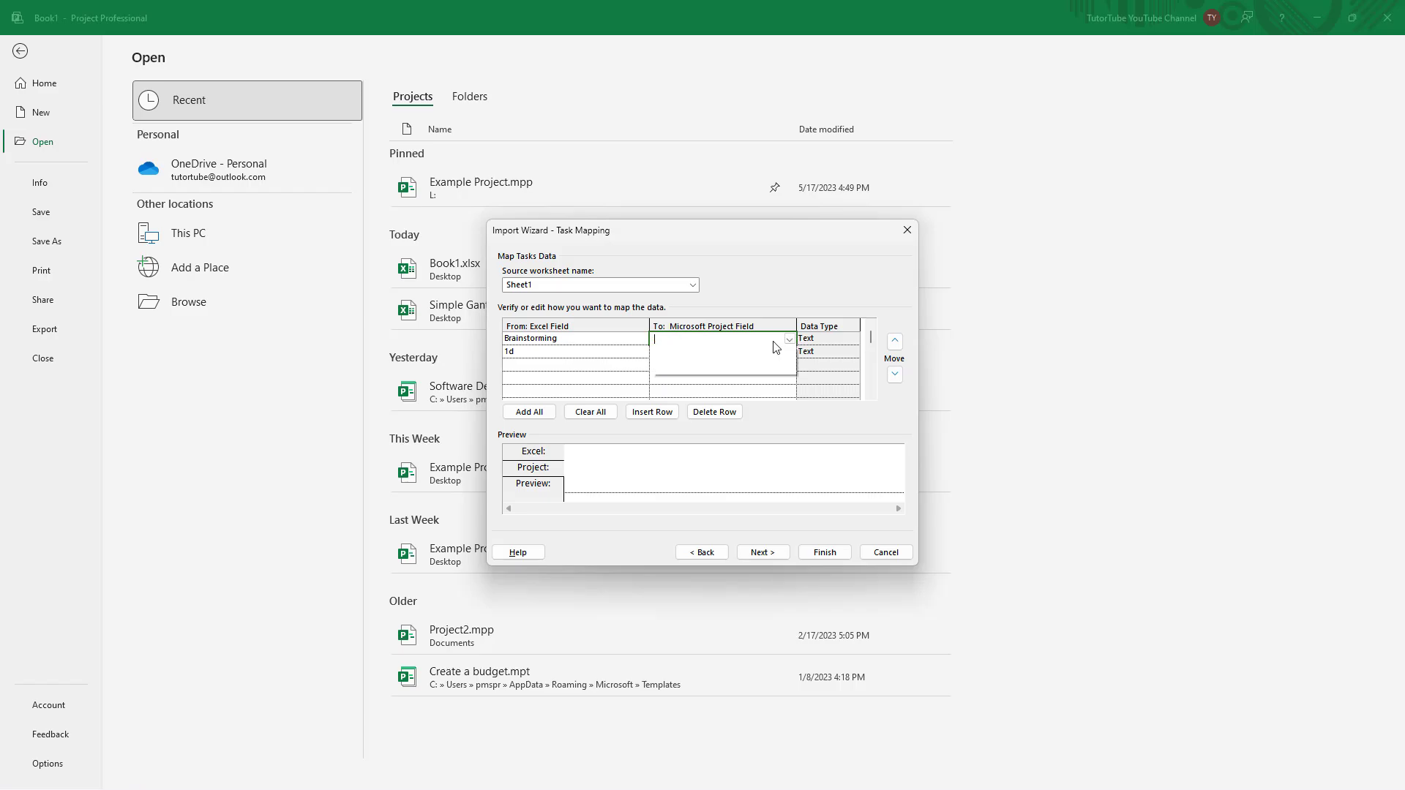
# Map Brainstorming to the Name field and 1d to Duration, then reach the final wizard page.
pyautogui.click(786, 338)
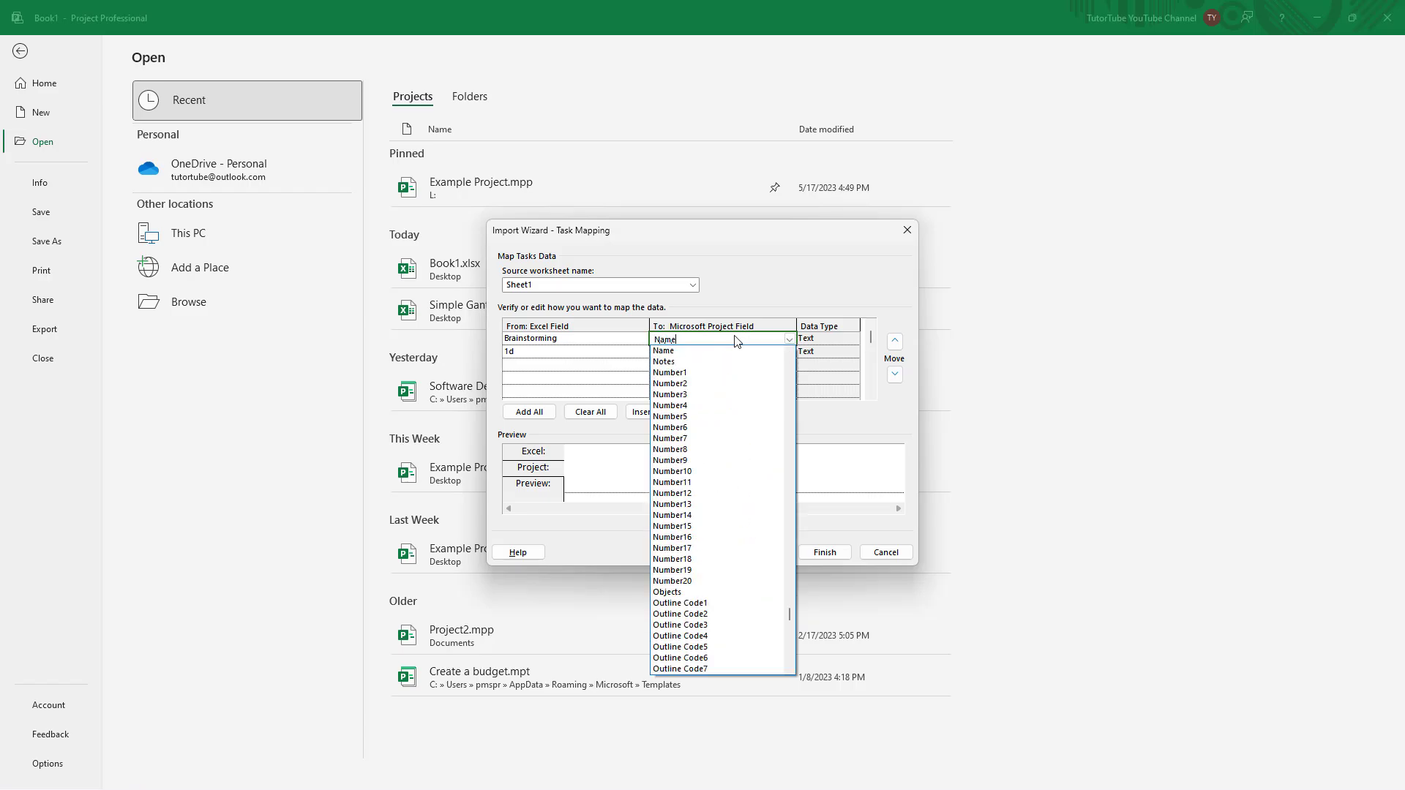
pyautogui.click(665, 338)
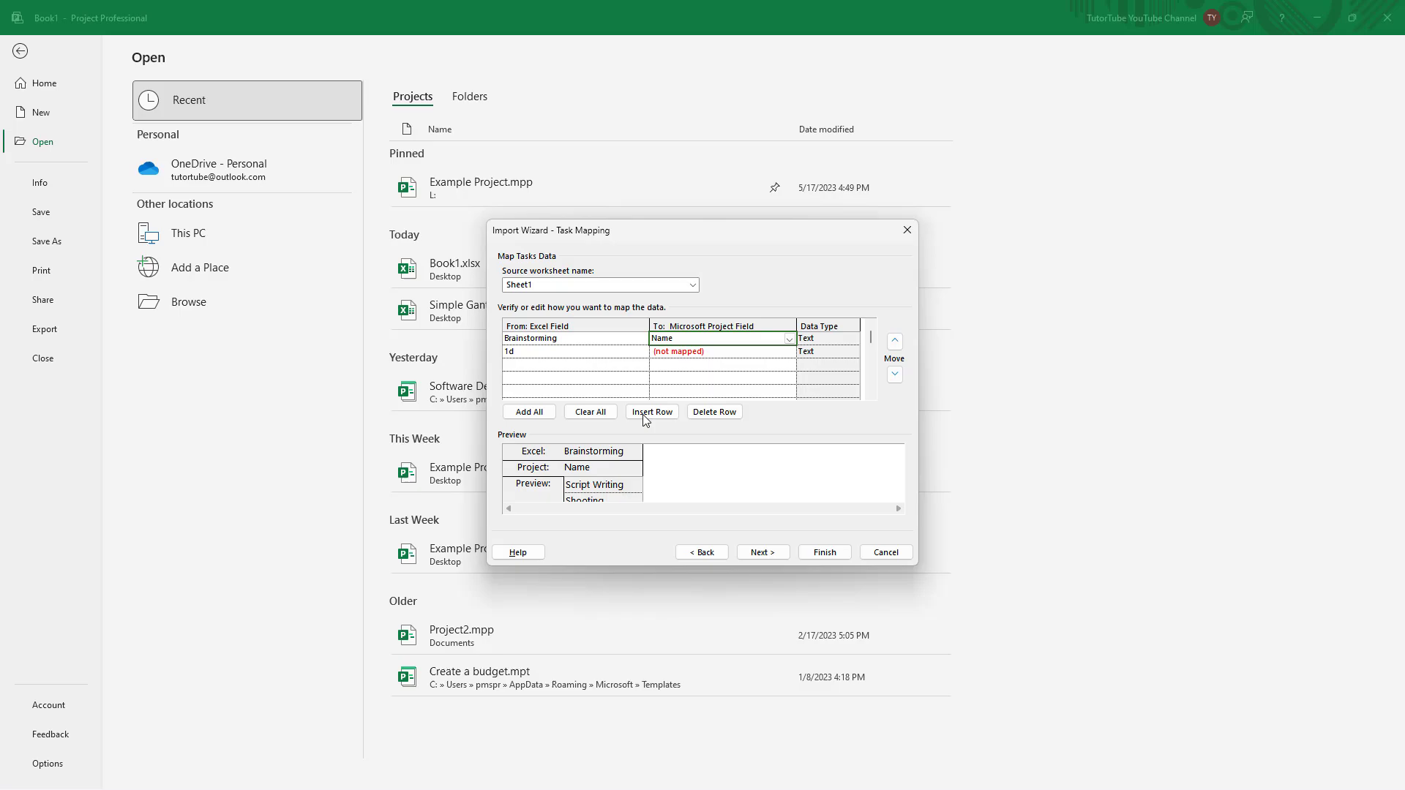
pyautogui.moveTo(590, 469)
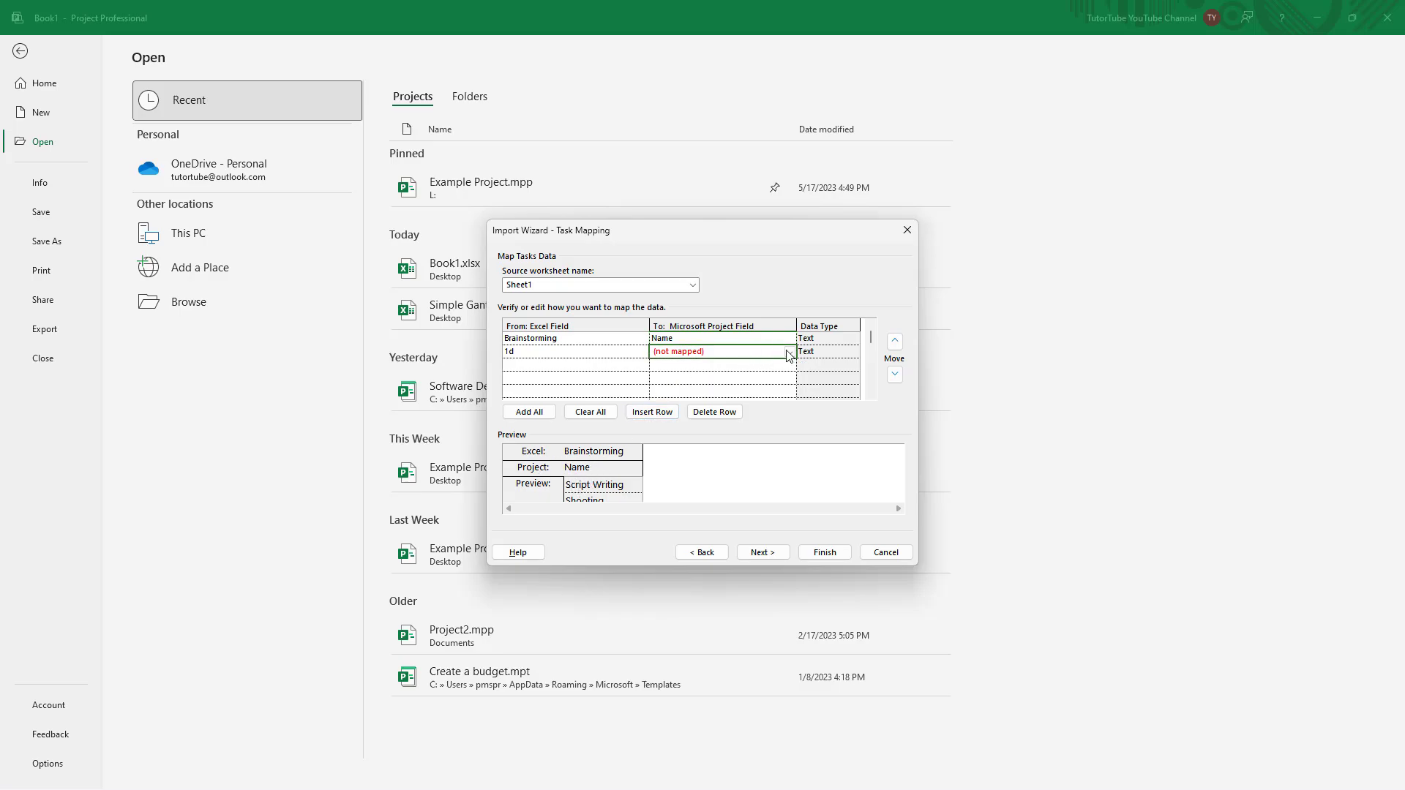
pyautogui.click(787, 351)
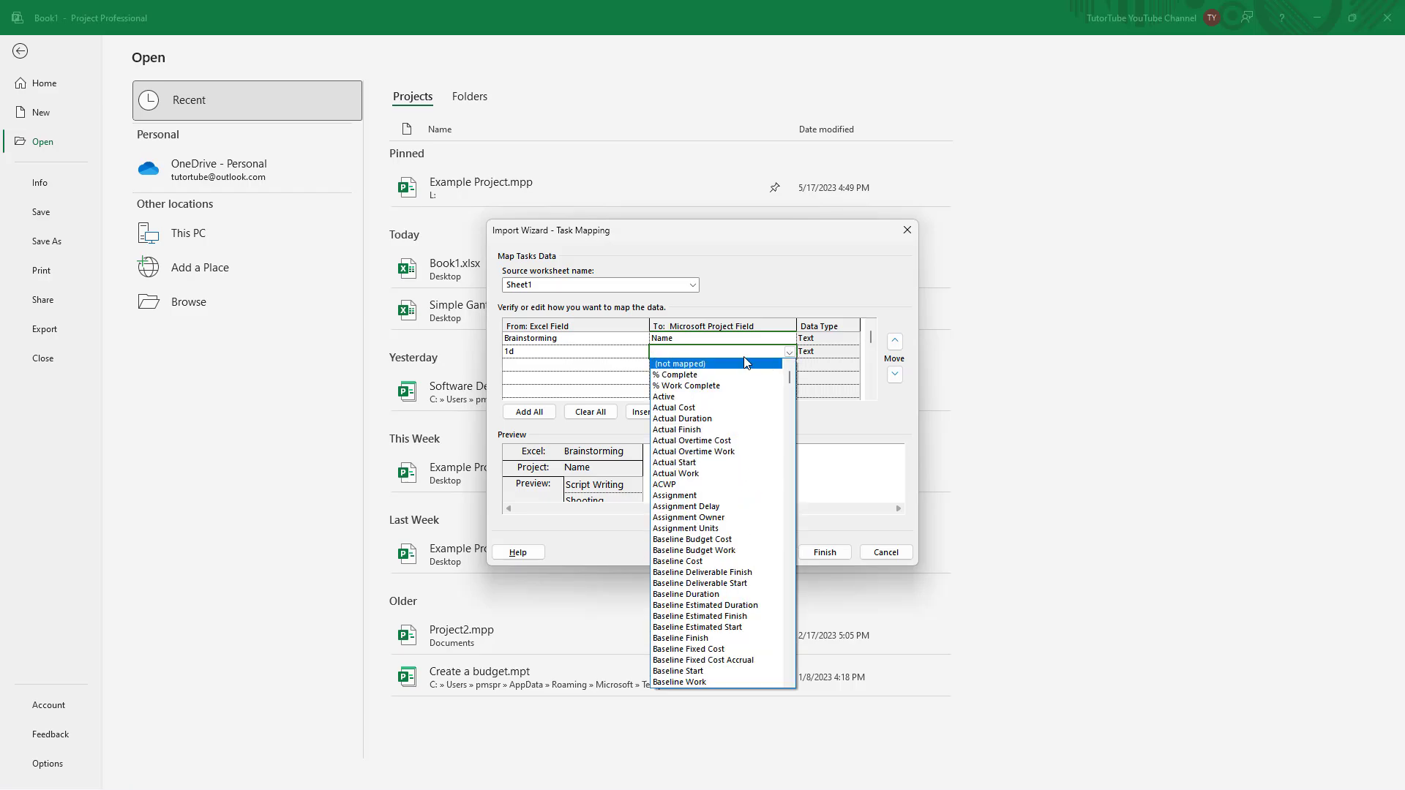
pyautogui.click(680, 363)
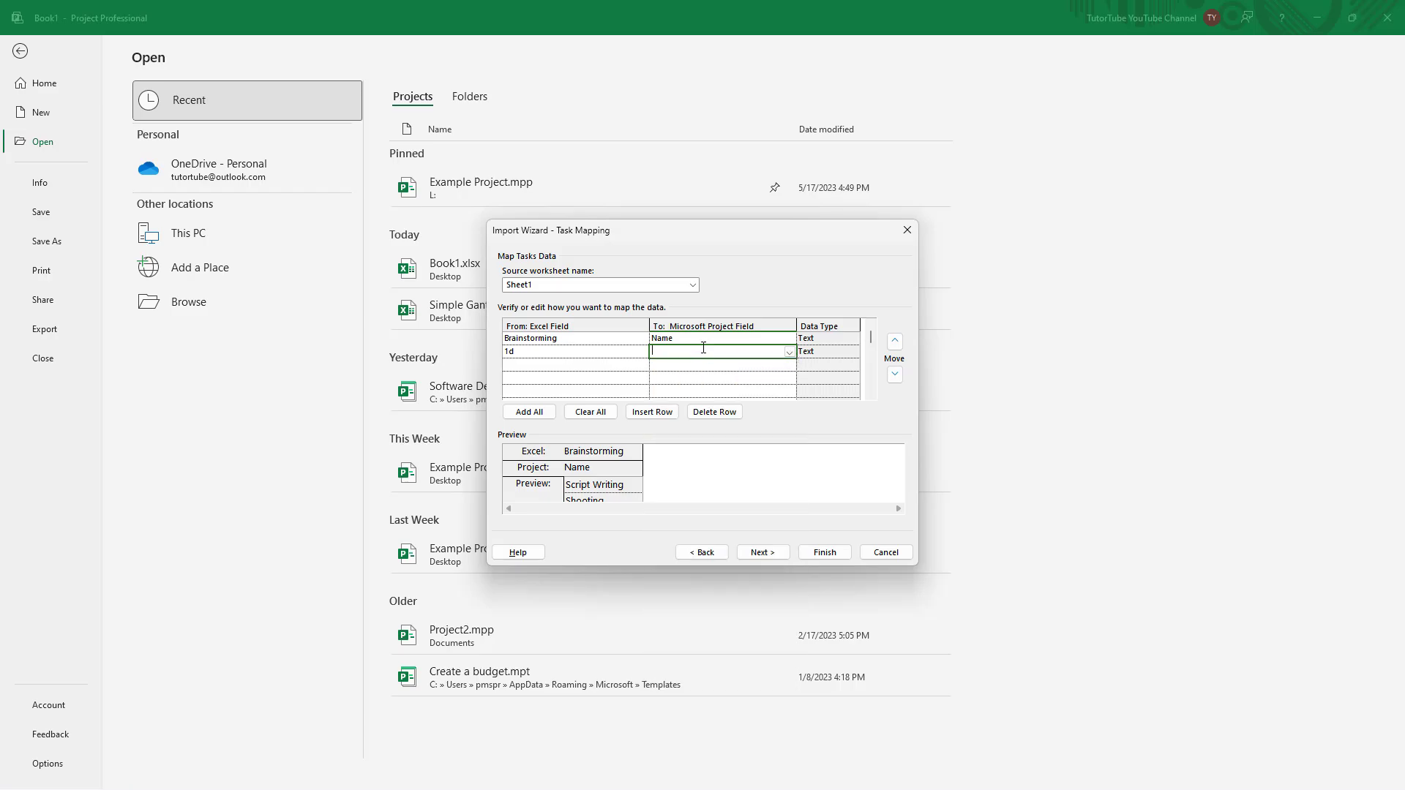
pyautogui.write('Duration')
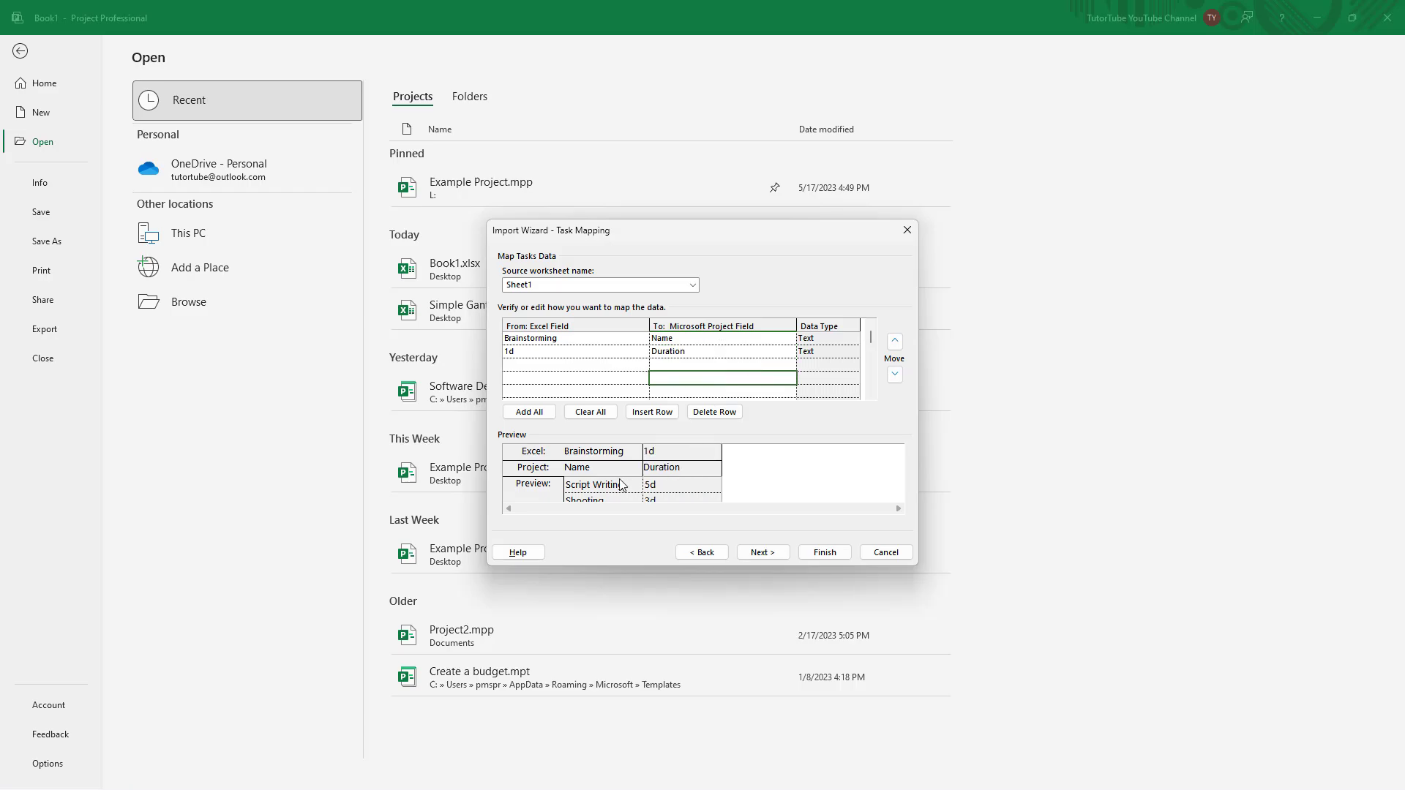
pyautogui.moveTo(763, 552)
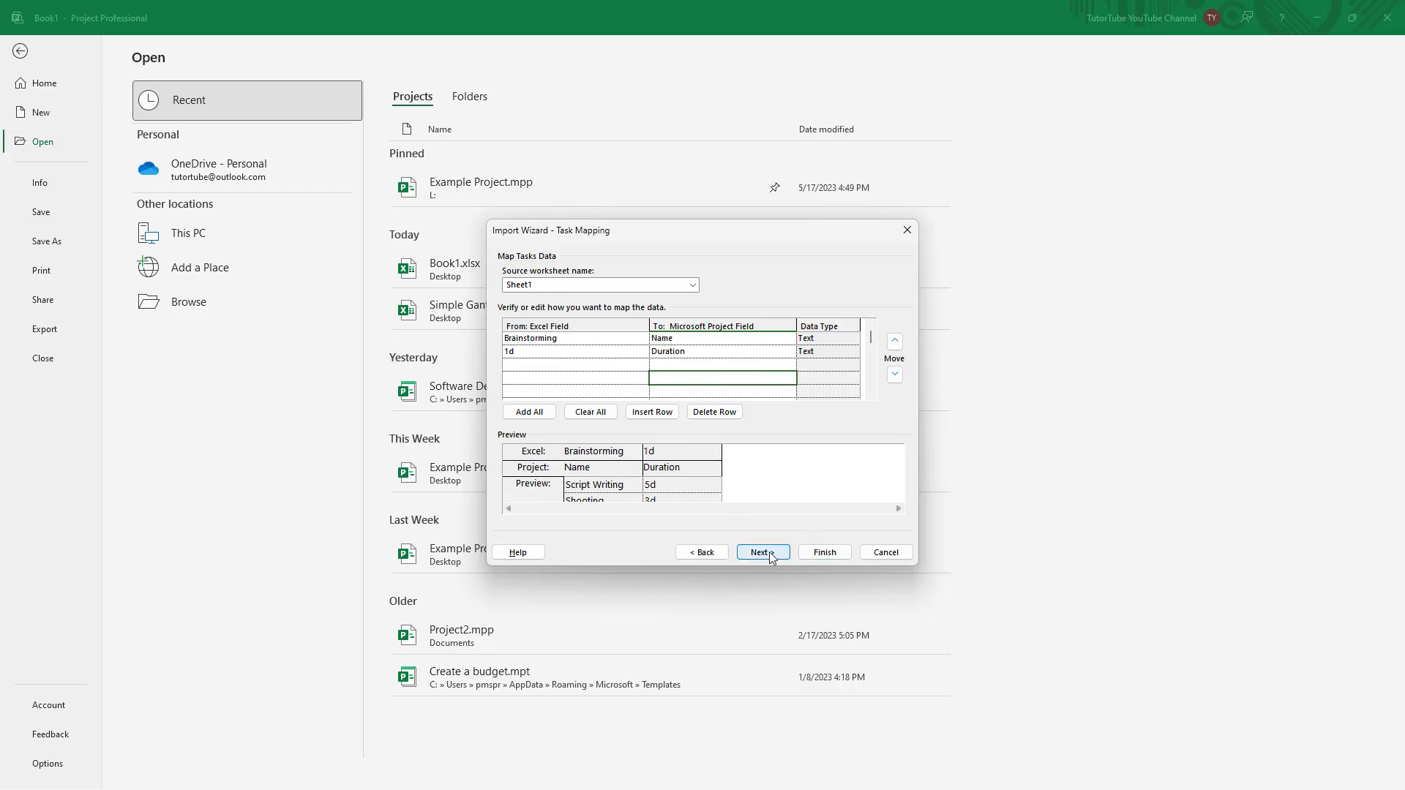
pyautogui.click(761, 552)
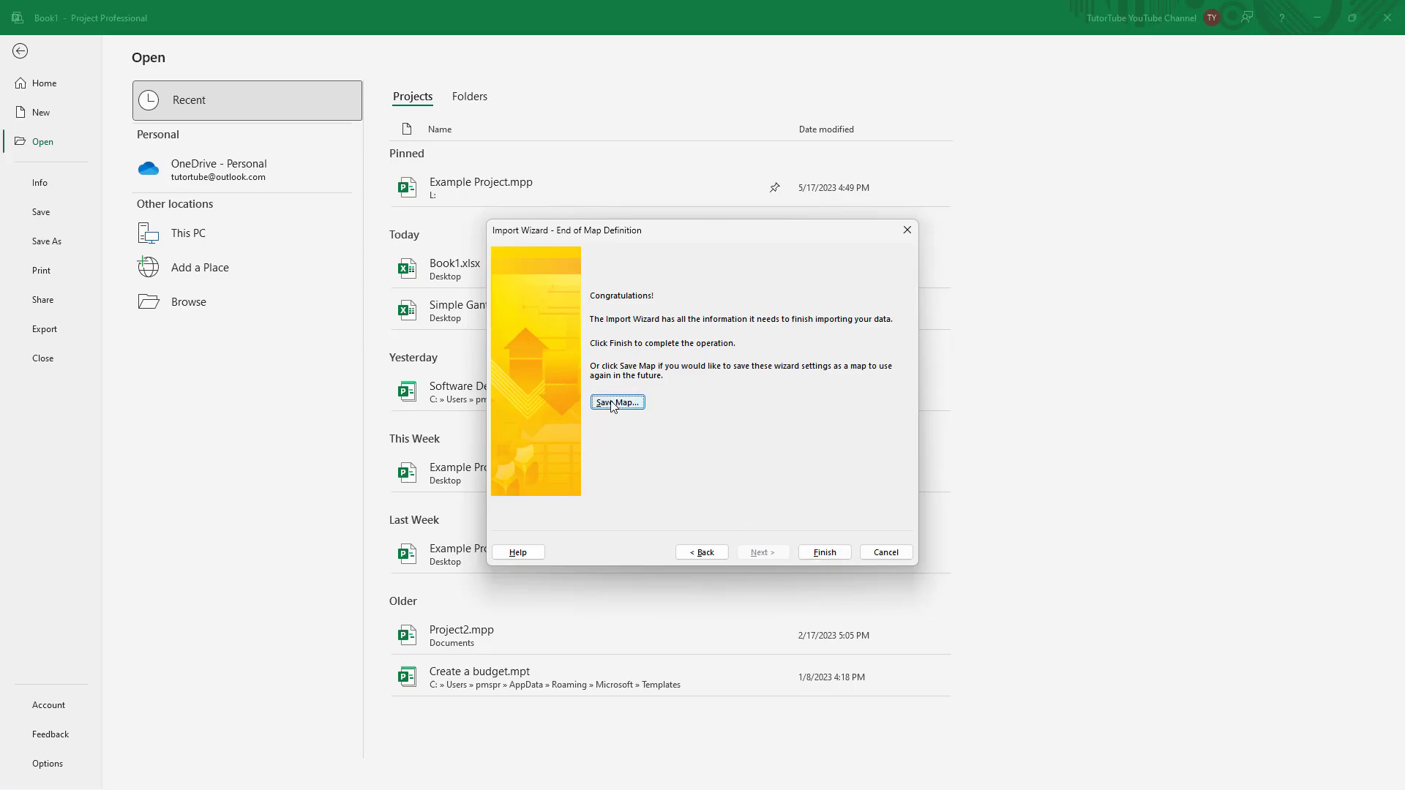
# Save the import map as 'TutorTube' and finish importing into new project Book1-1.
pyautogui.click(617, 401)
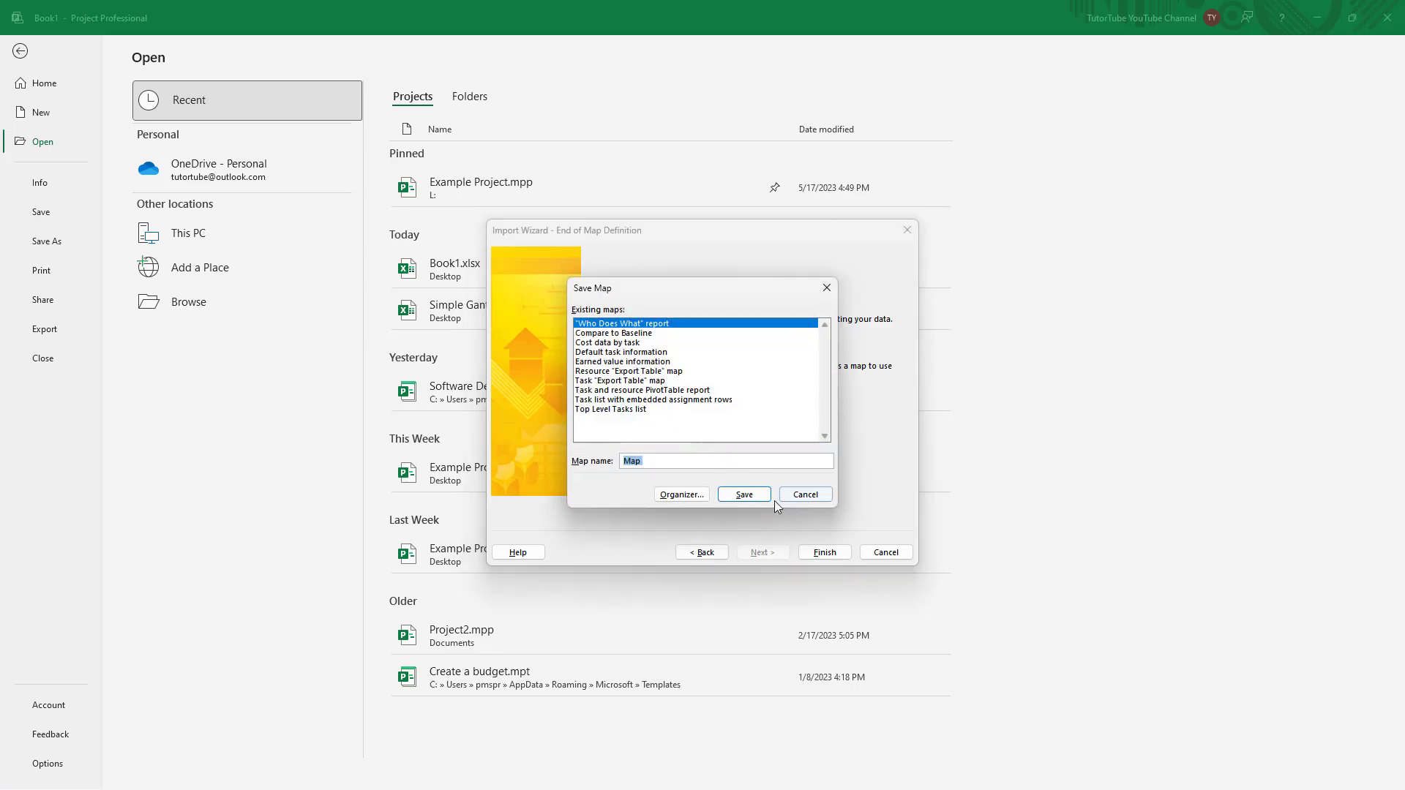
pyautogui.write('T')
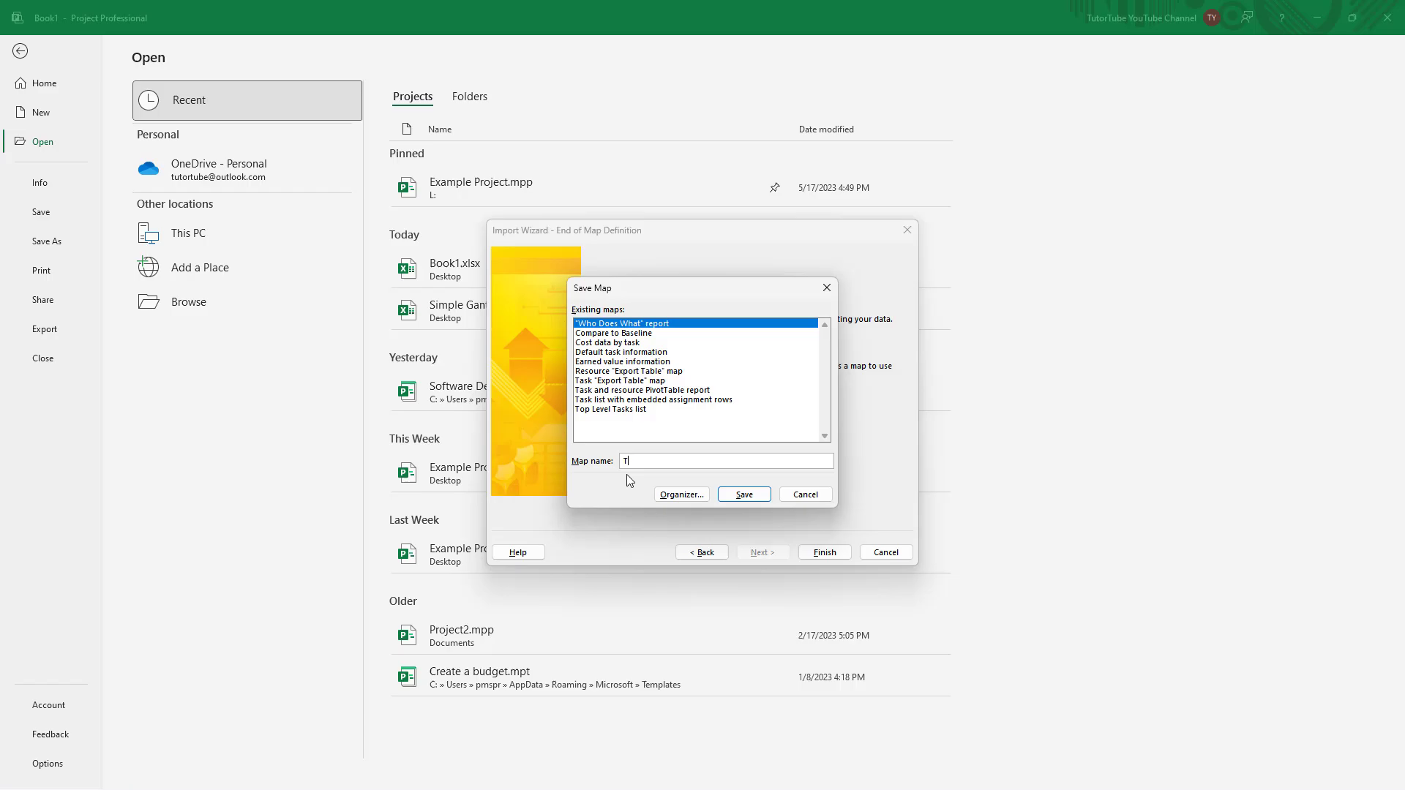
pyautogui.write('utorTube')
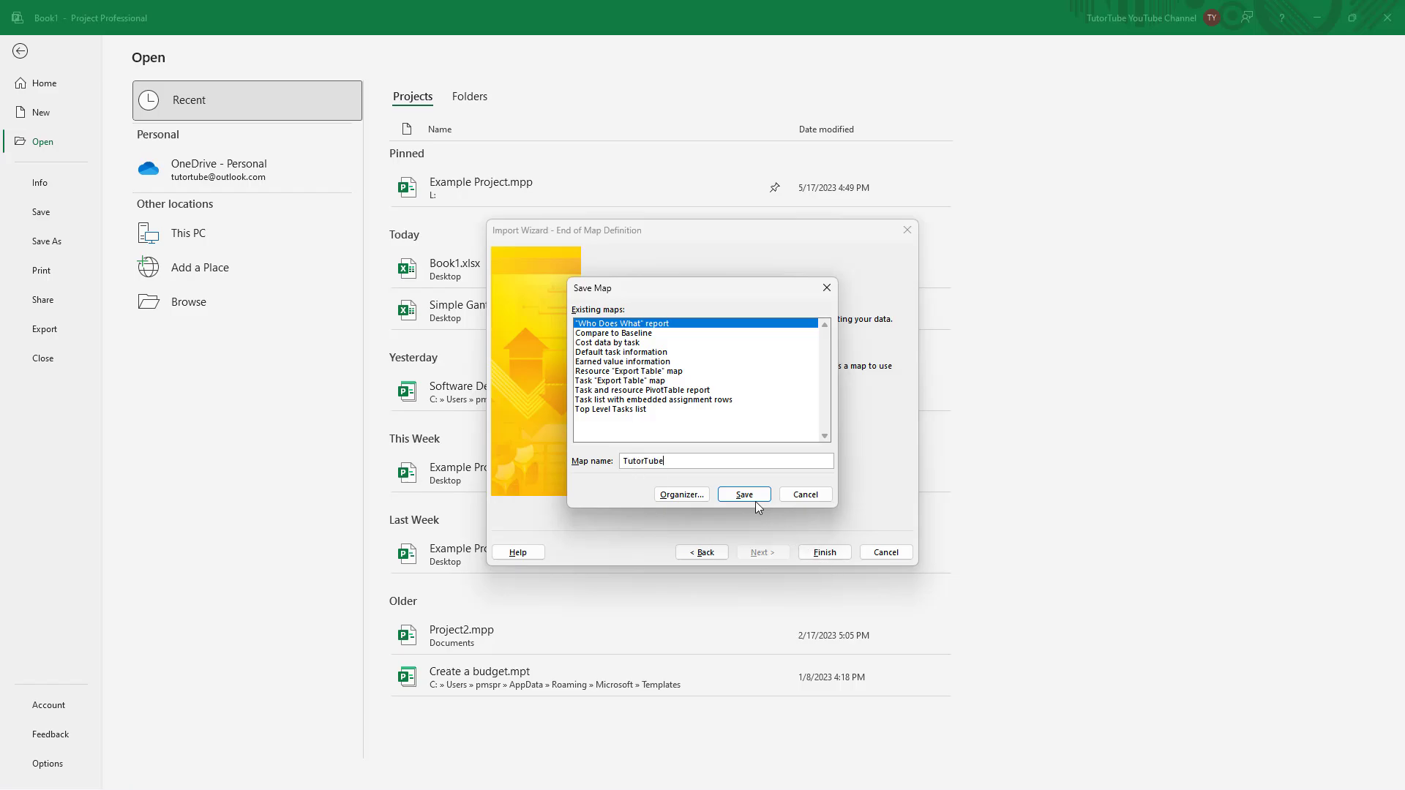
pyautogui.click(743, 495)
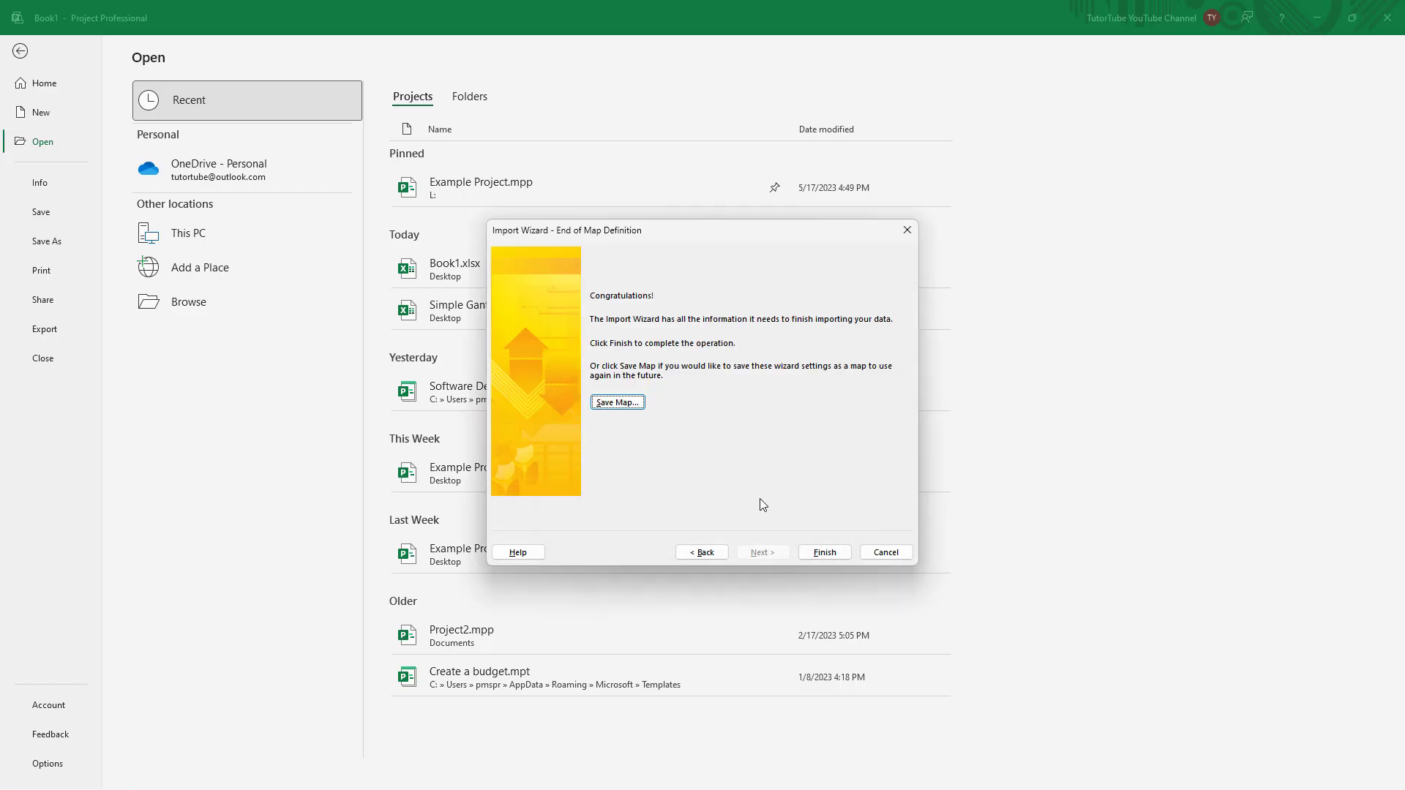
pyautogui.moveTo(817, 541)
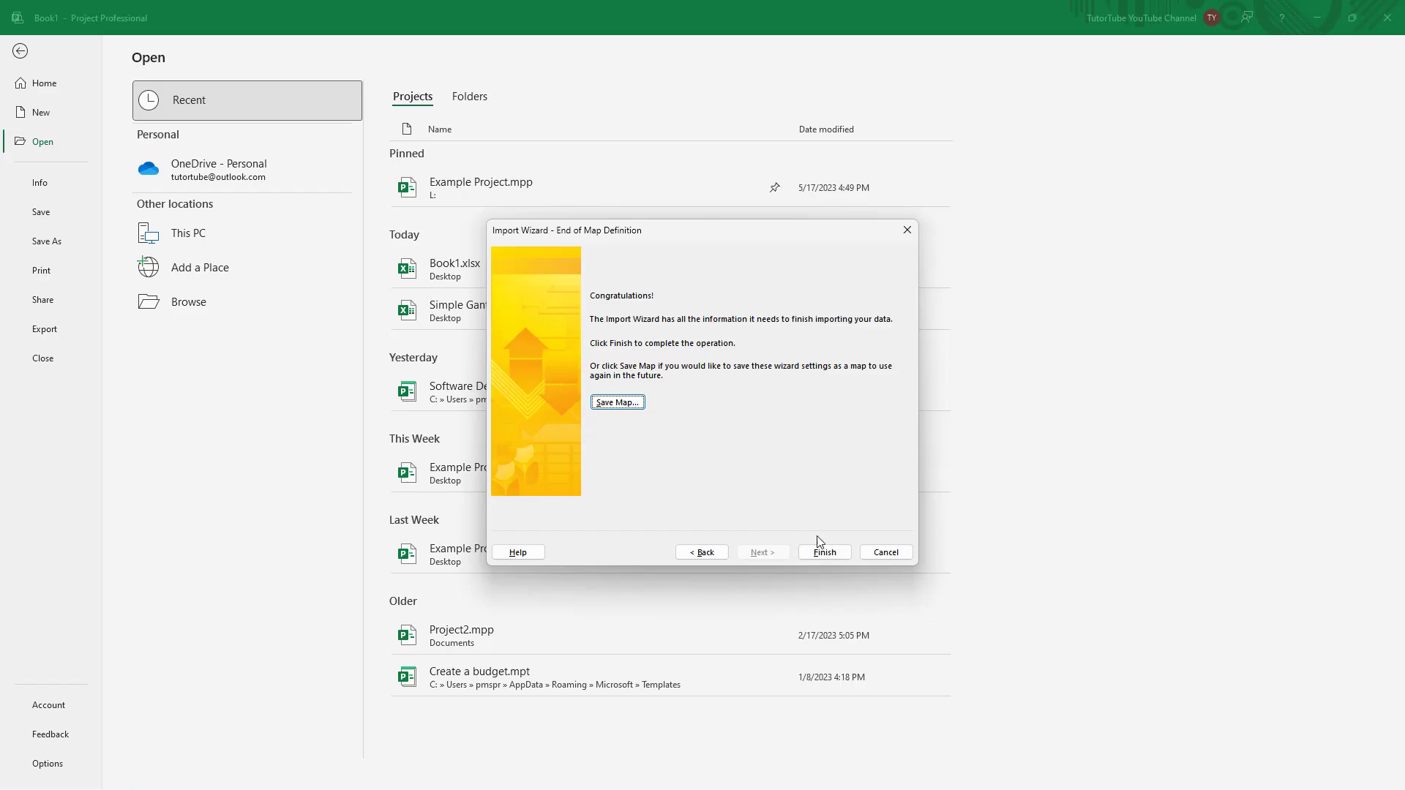
pyautogui.click(820, 552)
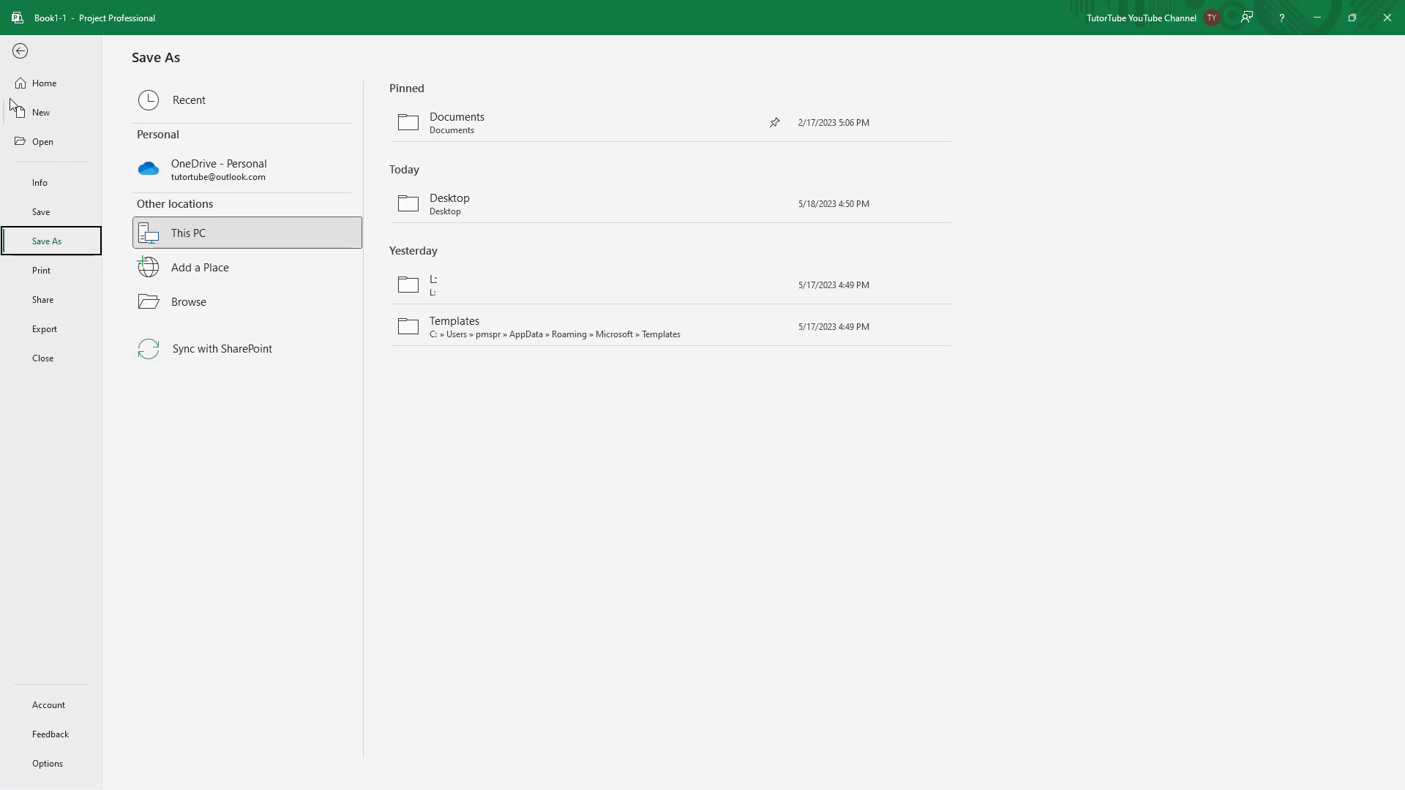
# Return to Book1-1's Gantt chart and review Script Writing, Shooting and Editing (5, 3, 5 days).
pyautogui.click(19, 50)
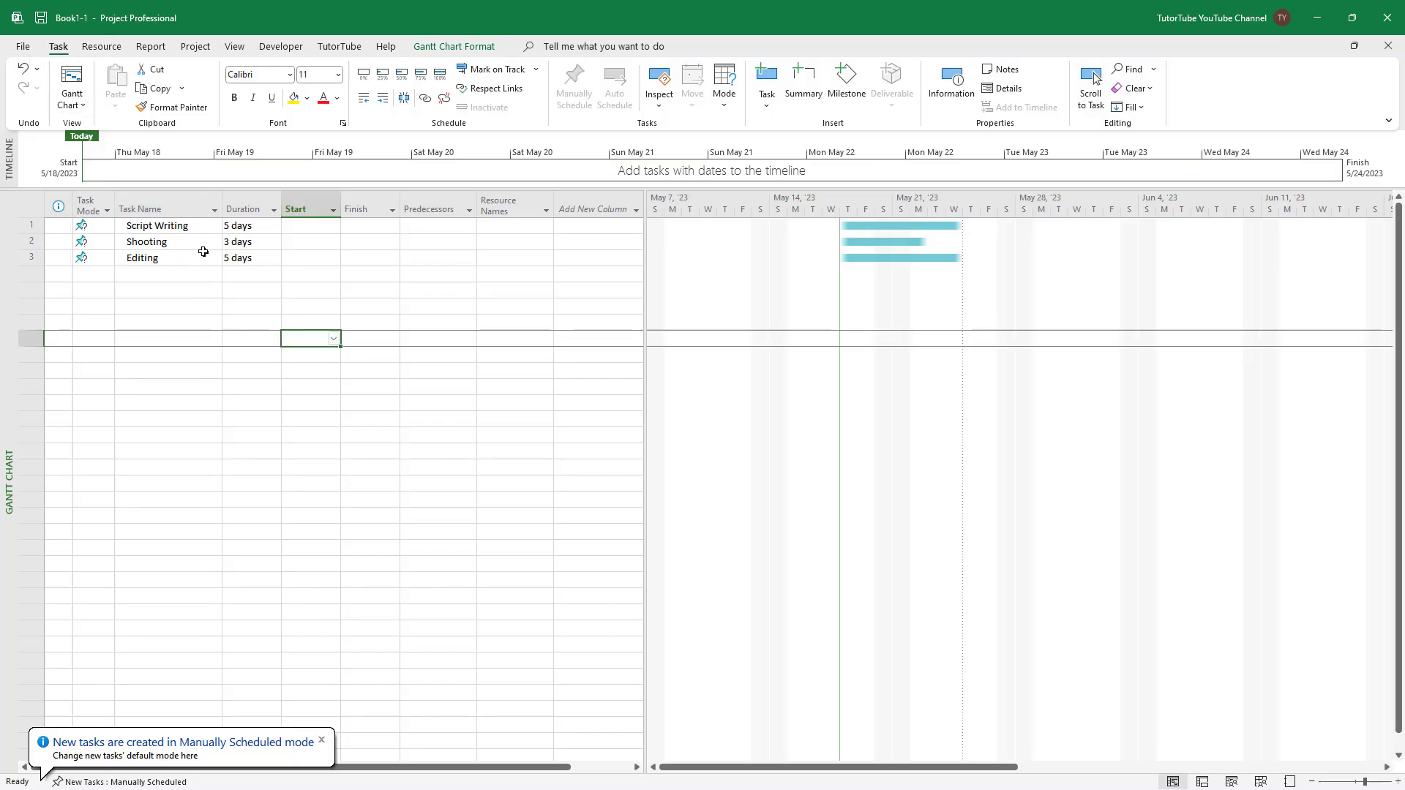
pyautogui.click(152, 209)
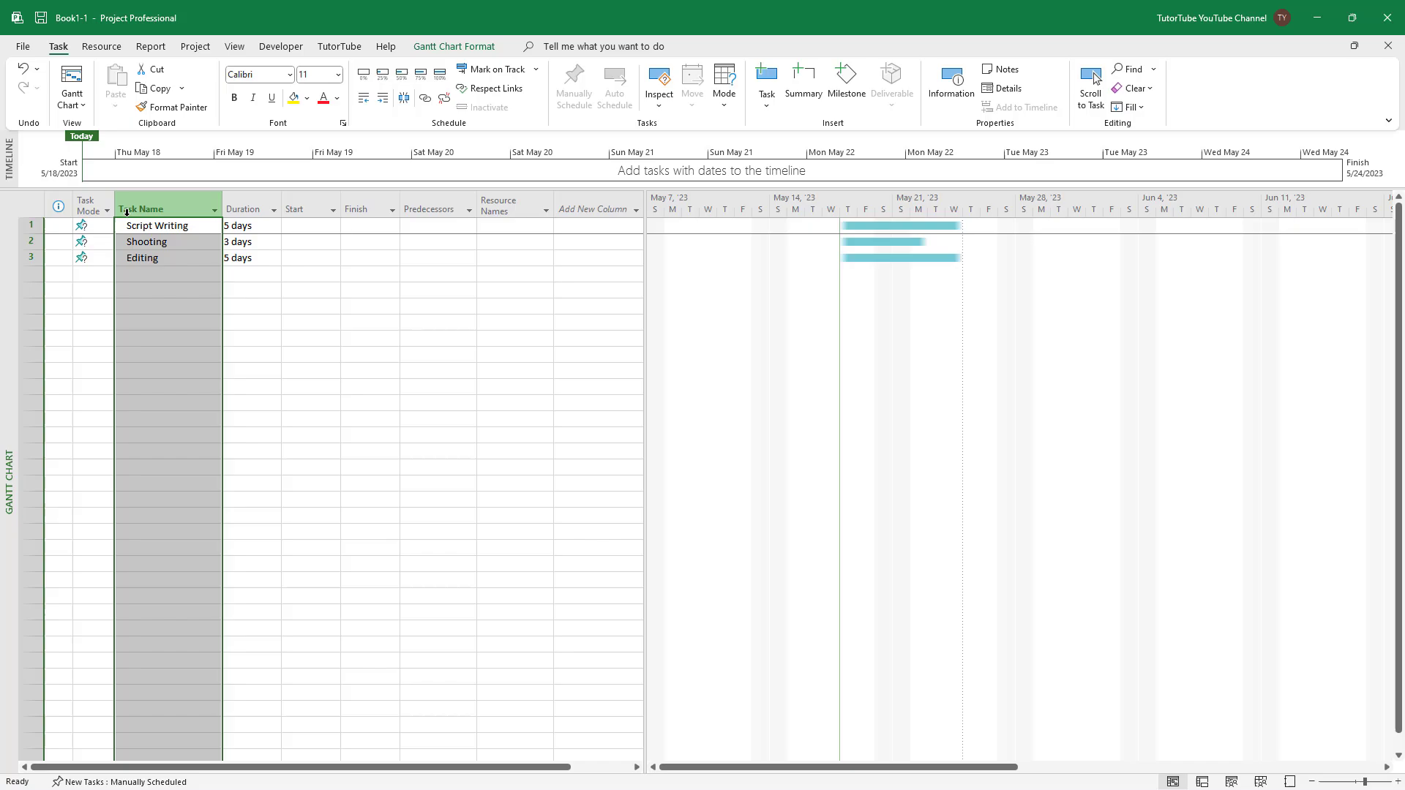
pyautogui.click(250, 306)
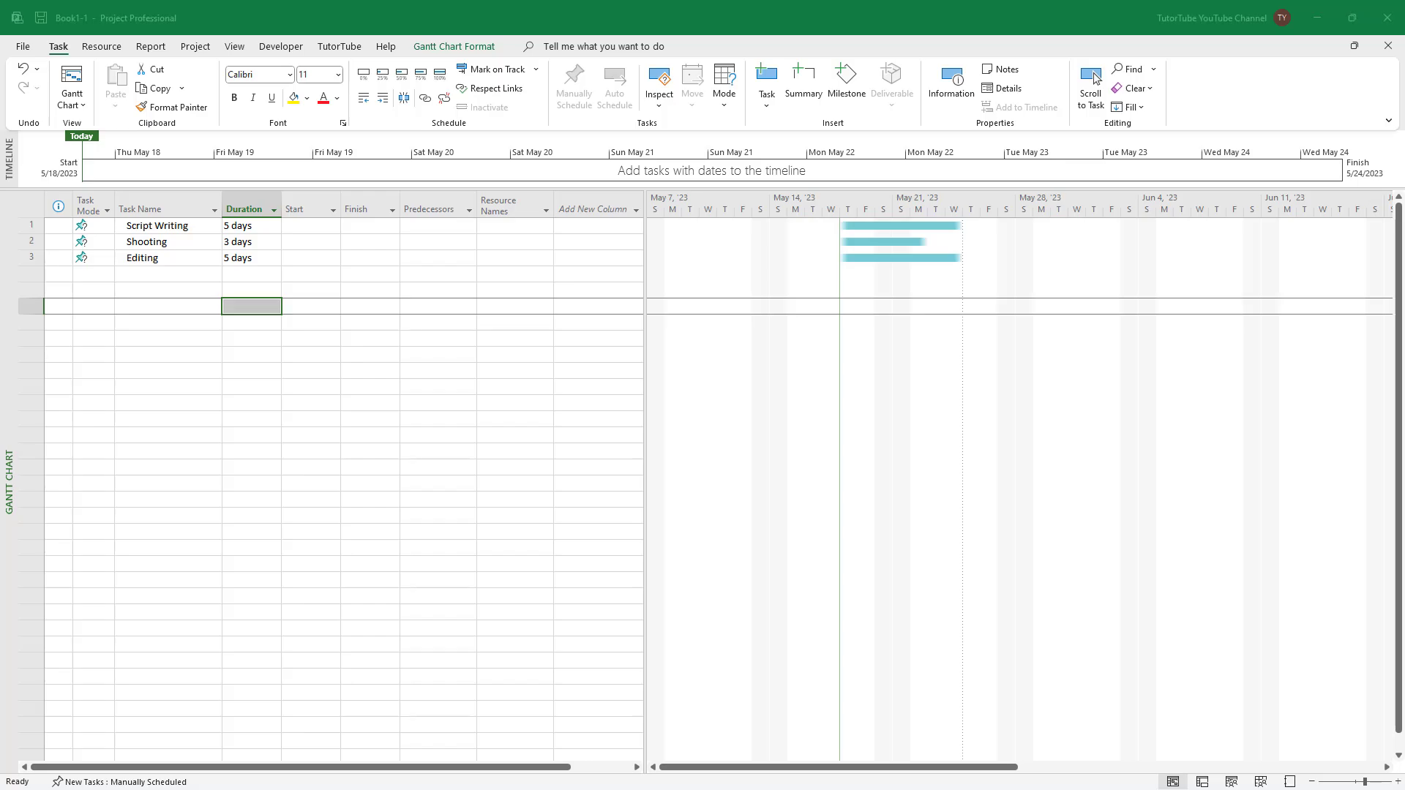
pyautogui.click(596, 419)
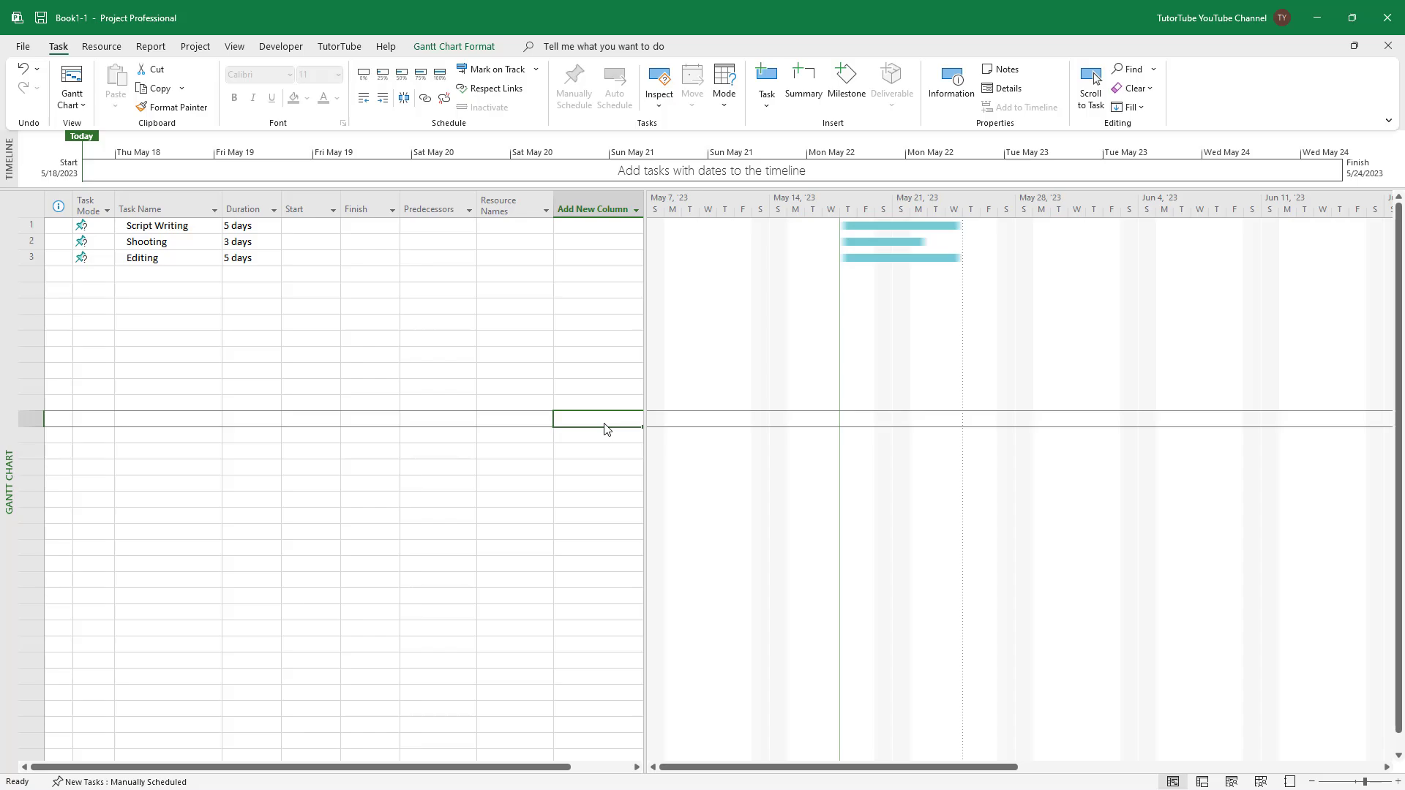
pyautogui.moveTo(626, 420)
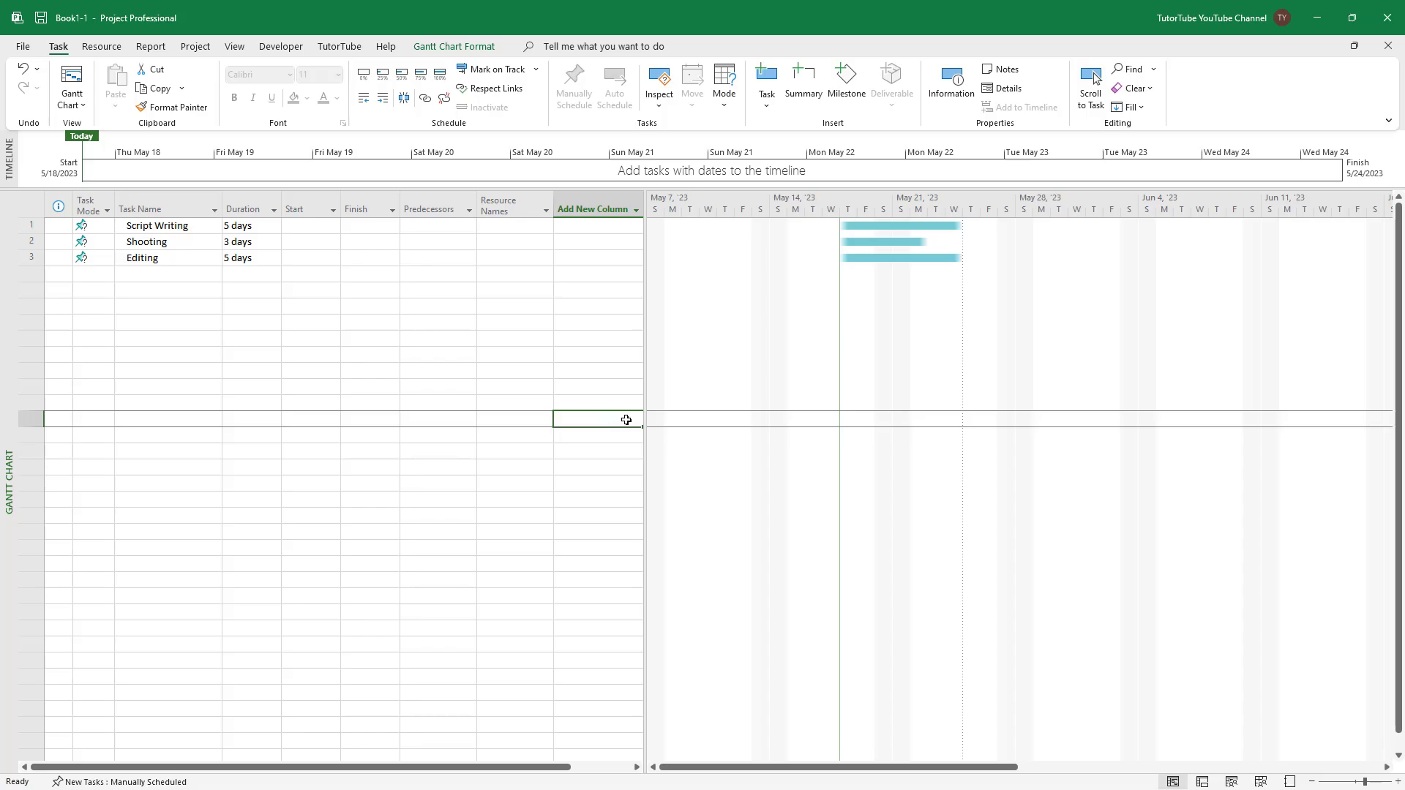